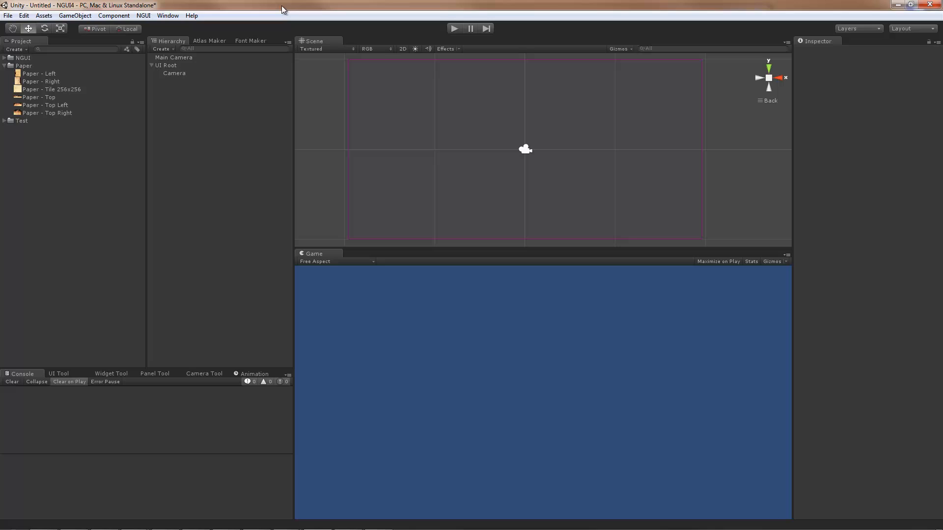
{"action": "mouse_move", "coordinate": [297, 36]}
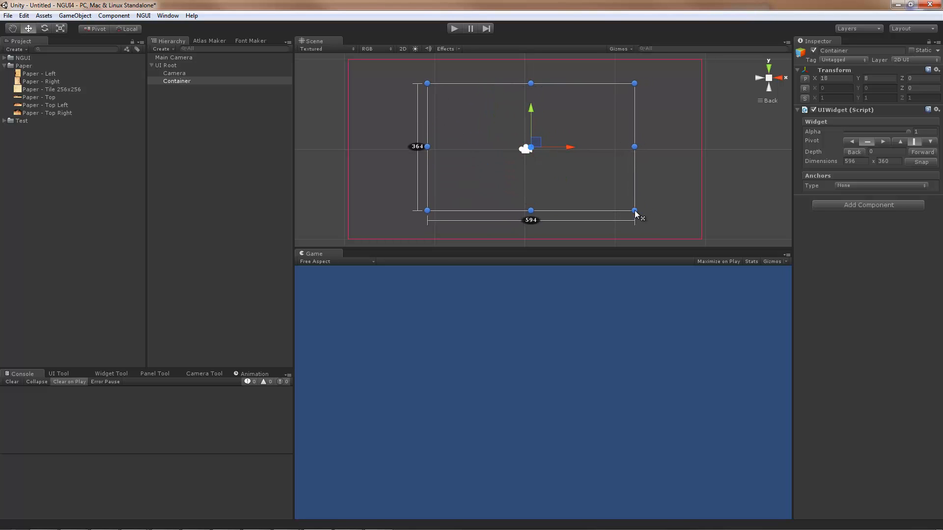
- Resize the new Container widget to about 582 by 354 by dragging its corner handle
{"action": "left_click_drag", "start_coordinate": [635, 211], "coordinate": [432, 92]}
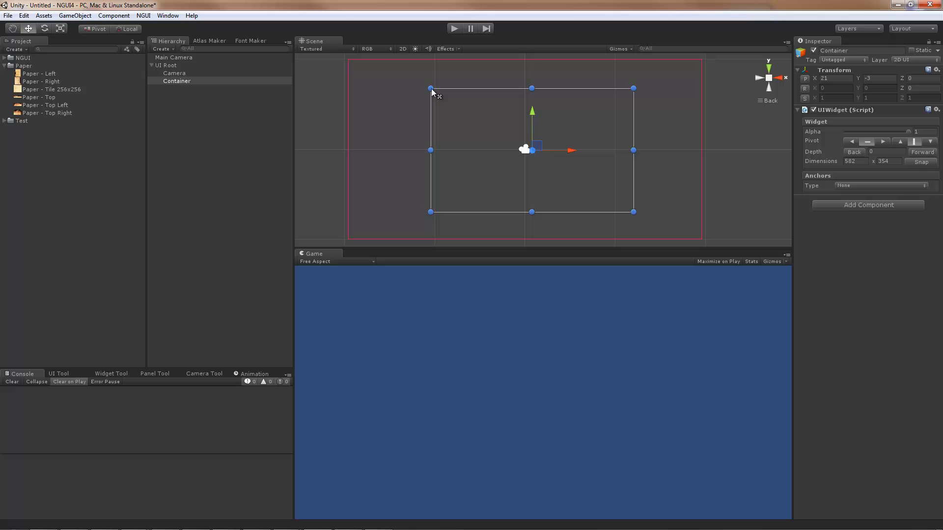
{"action": "mouse_move", "coordinate": [552, 186]}
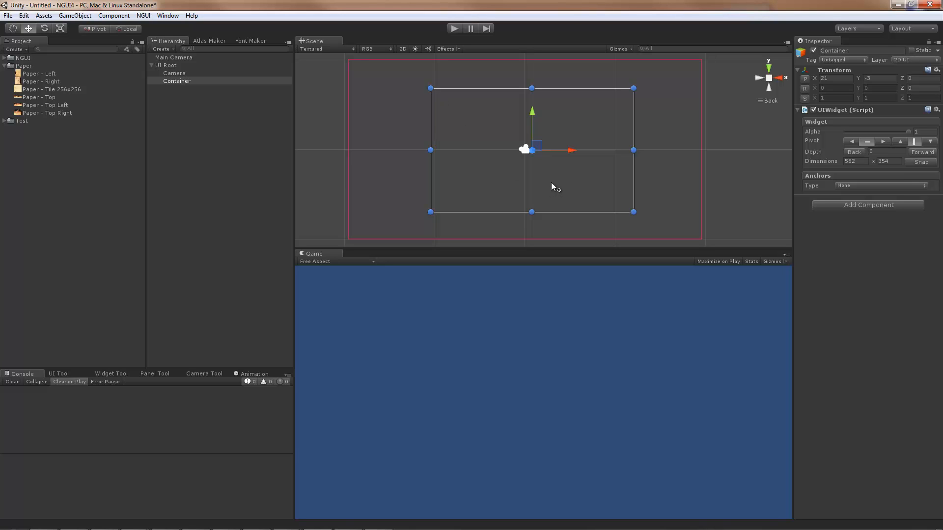
{"action": "mouse_move", "coordinate": [422, 12]}
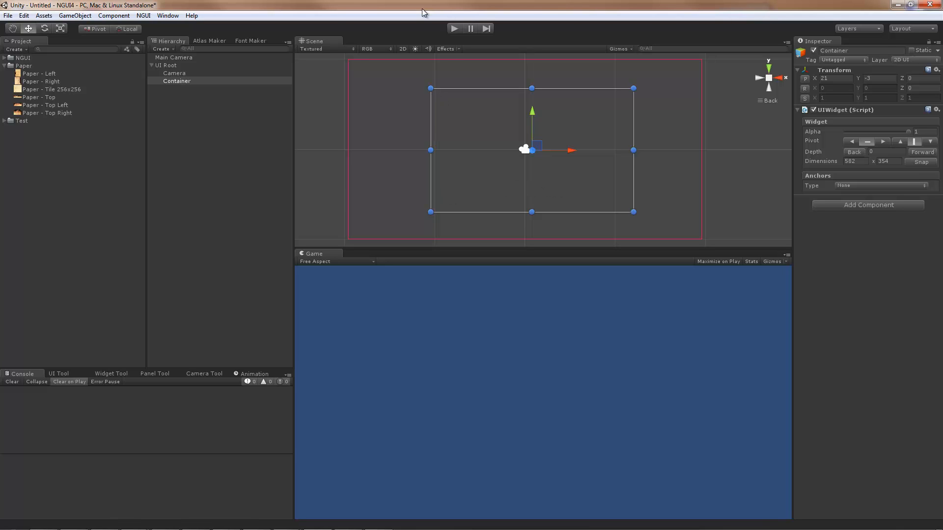
{"action": "mouse_move", "coordinate": [805, 84]}
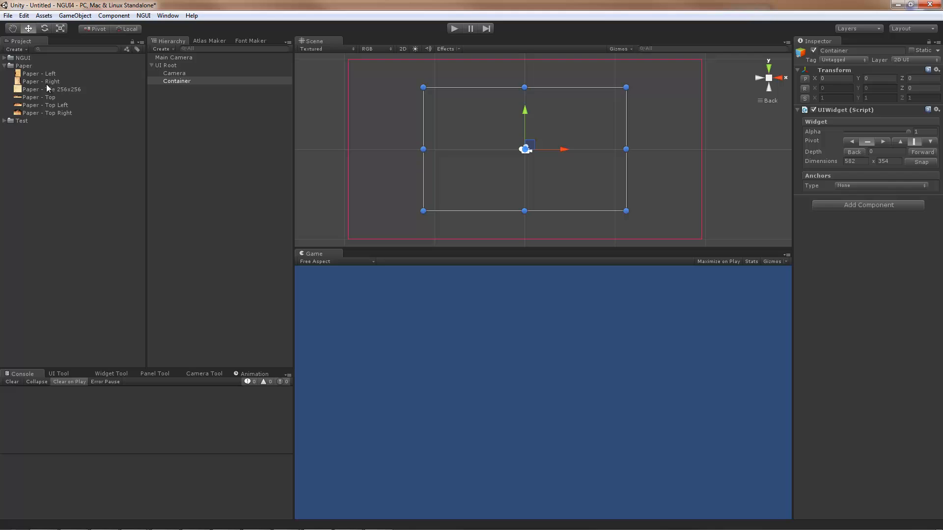
- Preview the Paper - Left, Paper - Tile 256x256, Paper - Top Left and Paper - Top Right textures in the Project panel
{"action": "left_click", "coordinate": [38, 72]}
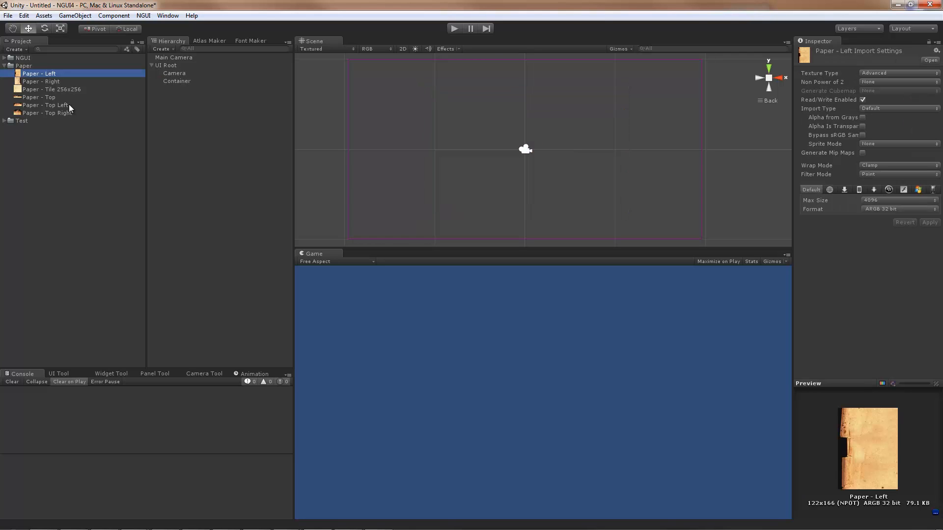
{"action": "left_click", "coordinate": [52, 90]}
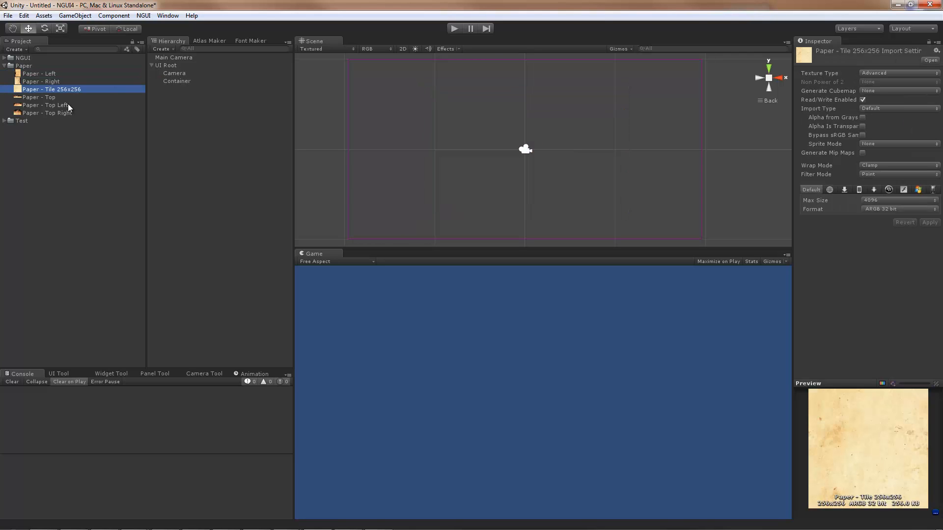
{"action": "left_click", "coordinate": [47, 105]}
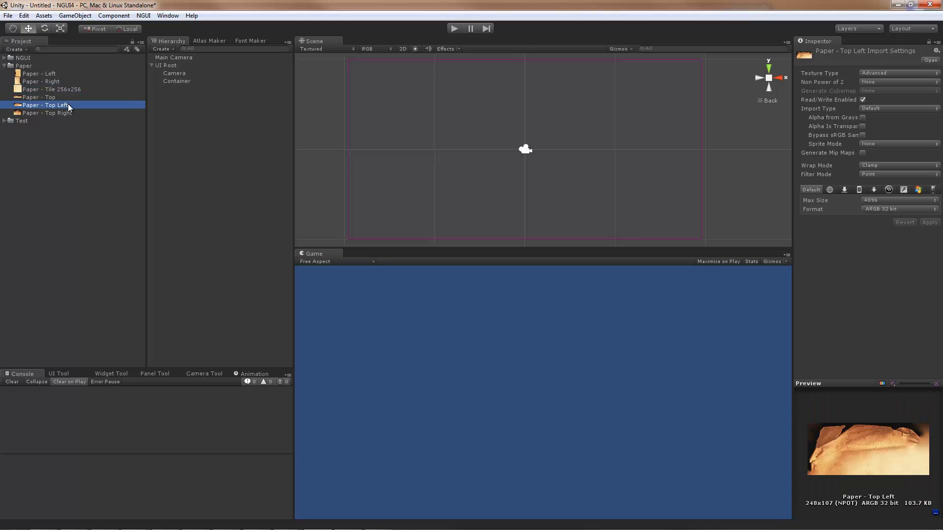
{"action": "left_click", "coordinate": [48, 113]}
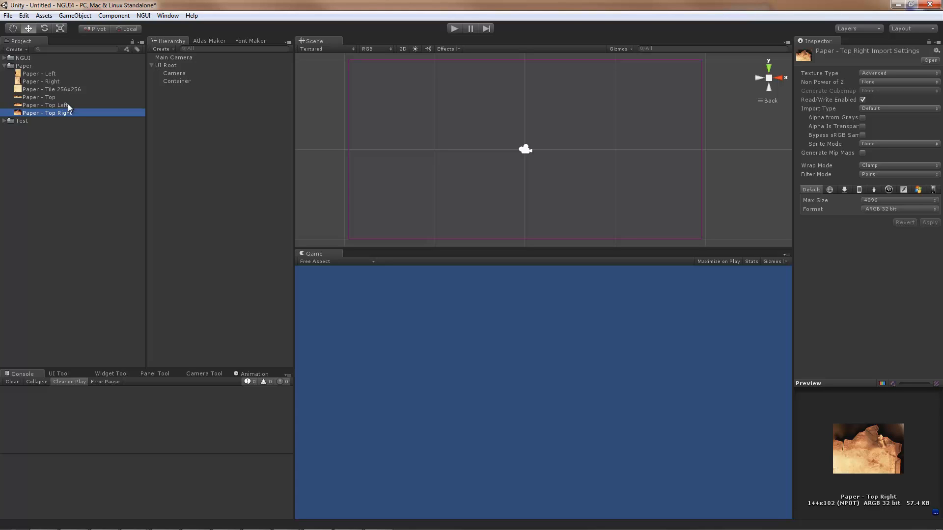
{"action": "mouse_move", "coordinate": [68, 117]}
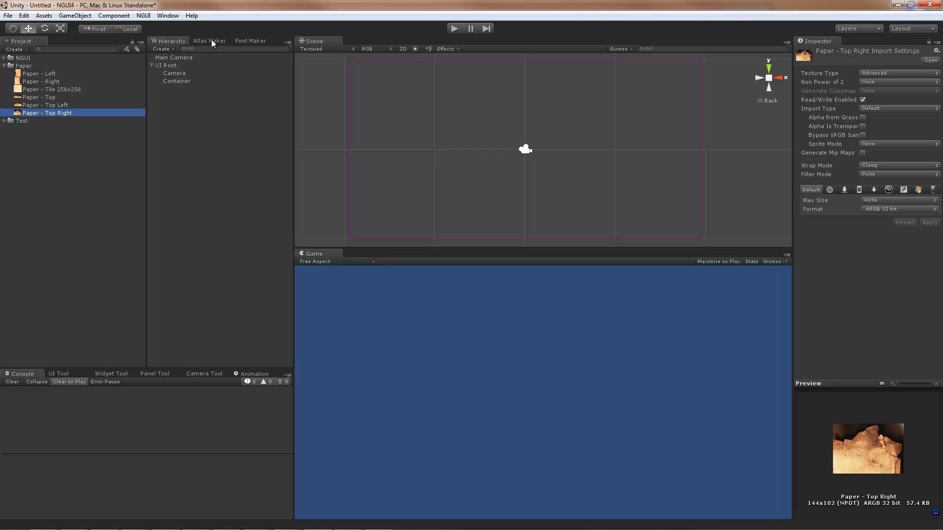
- Build a new atlas named Paper from the six selected paper textures in the Atlas Maker
{"action": "left_click", "coordinate": [209, 41]}
{"action": "type", "text": "Paper"}
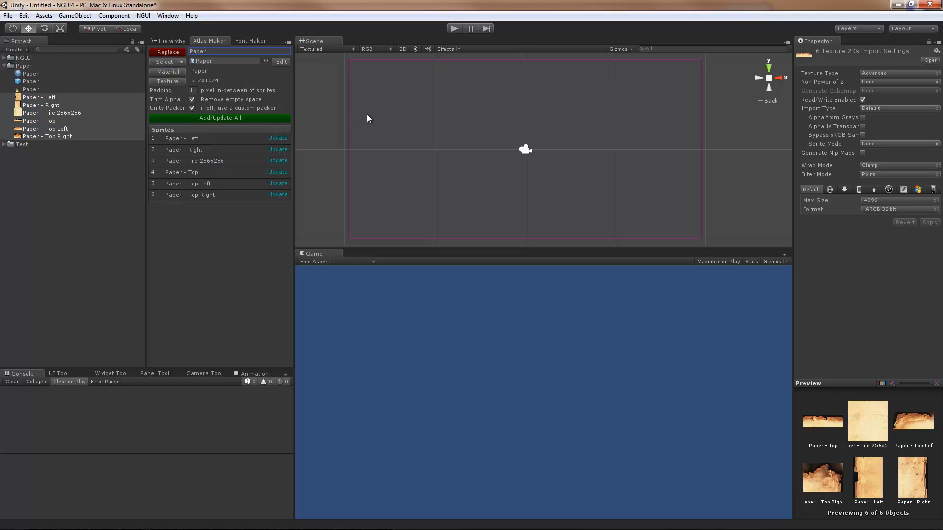
{"action": "mouse_move", "coordinate": [552, 10]}
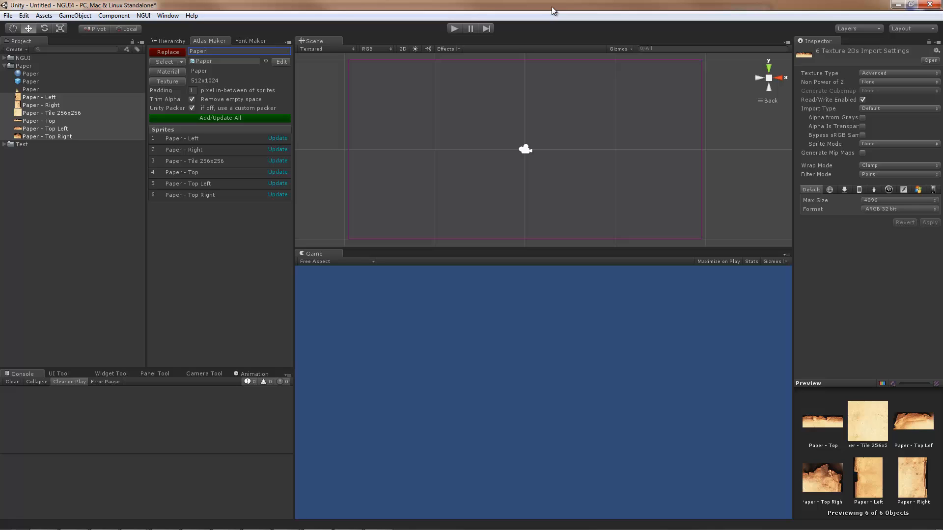
{"action": "left_click", "coordinate": [171, 41]}
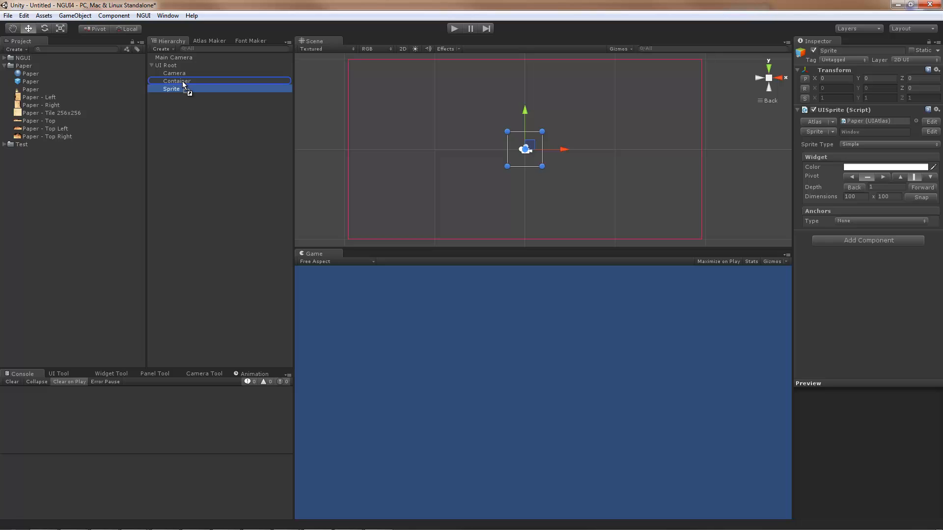
- Parent the new sprite to Container and assign it the Paper - Tile 256x256 image from the Paper atlas
{"action": "left_click", "coordinate": [179, 88]}
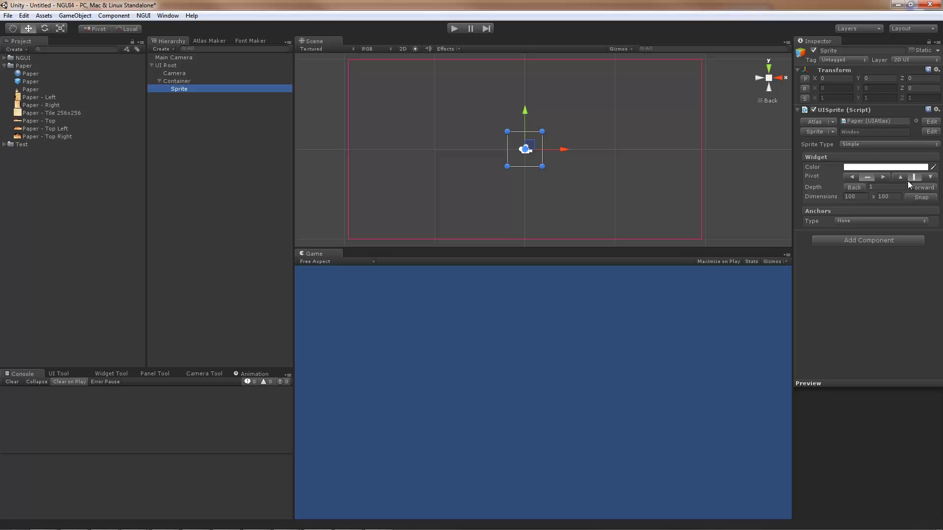
{"action": "mouse_move", "coordinate": [823, 137]}
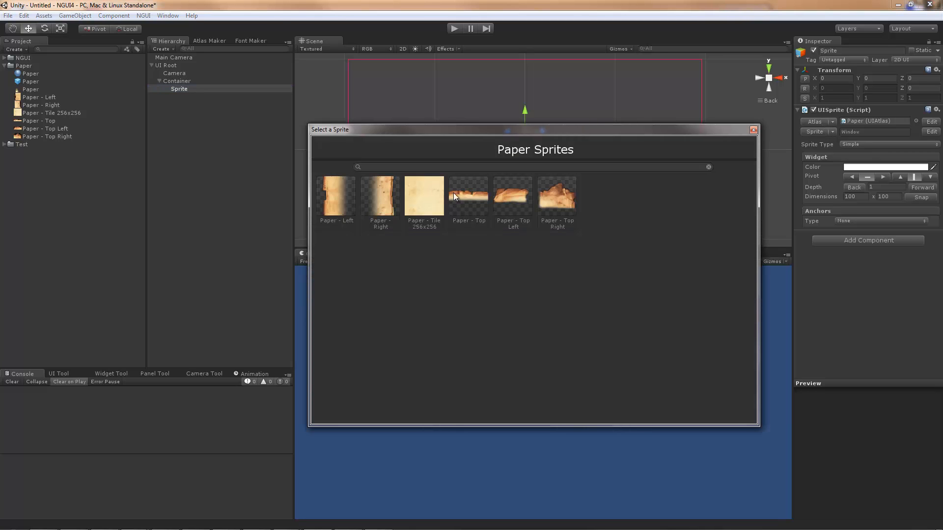
{"action": "mouse_move", "coordinate": [456, 233]}
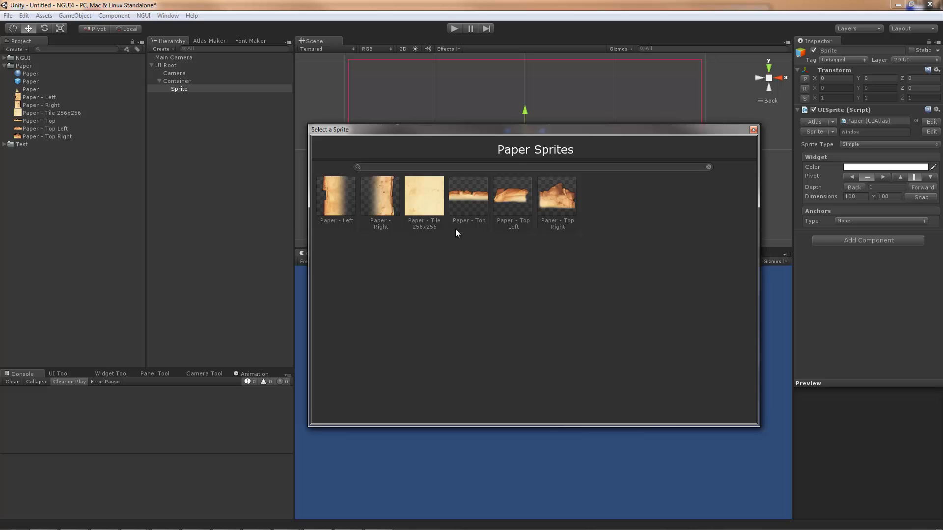
{"action": "left_click", "coordinate": [425, 195]}
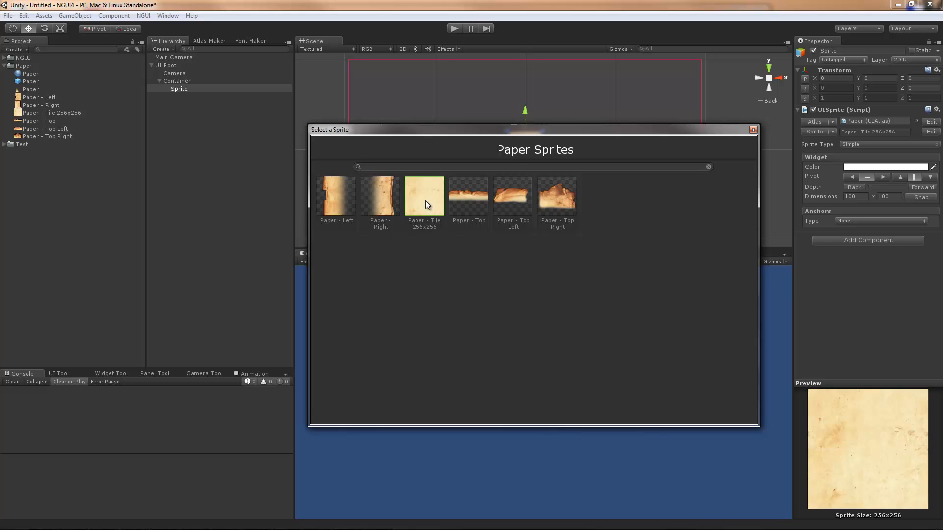
{"action": "left_click", "coordinate": [424, 195]}
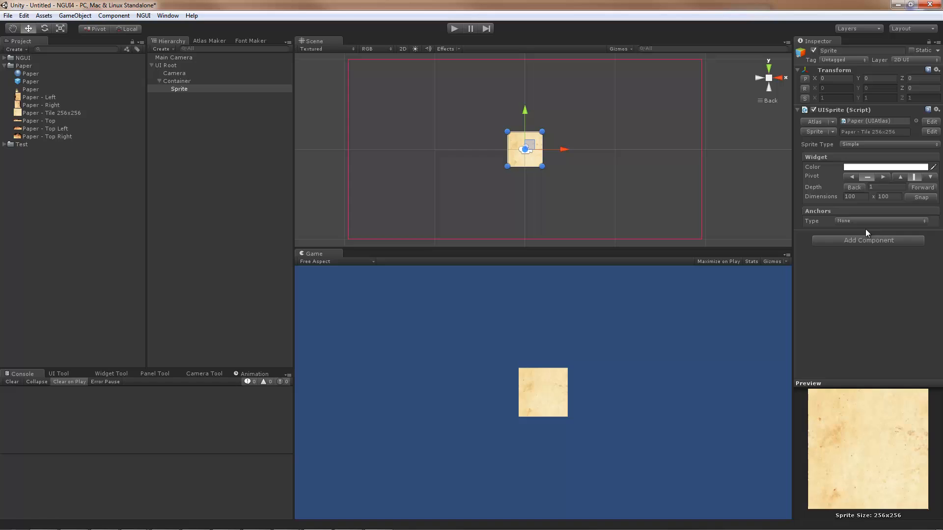
{"action": "left_click", "coordinate": [884, 145]}
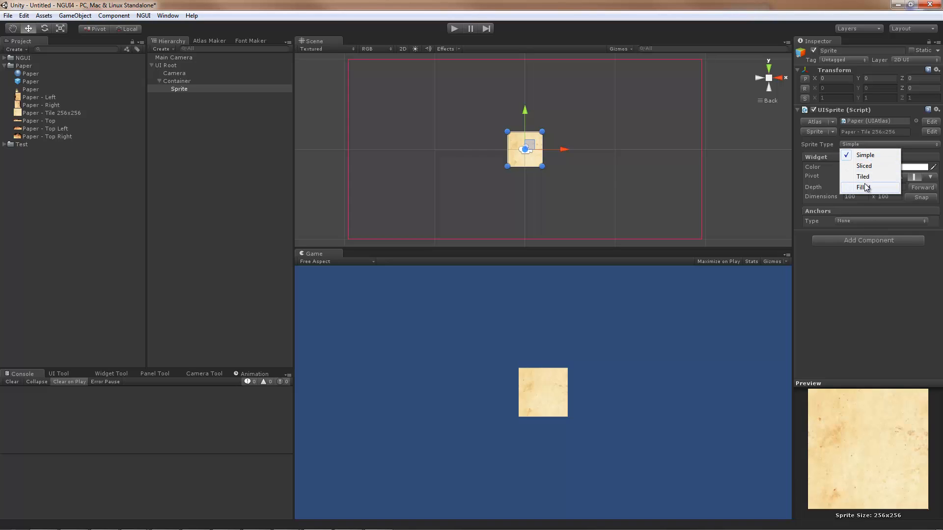
- Set the sprite type to Tiled and its anchors to Unified on Container with zero offsets, filling it at 582 by 354
{"action": "left_click", "coordinate": [864, 176]}
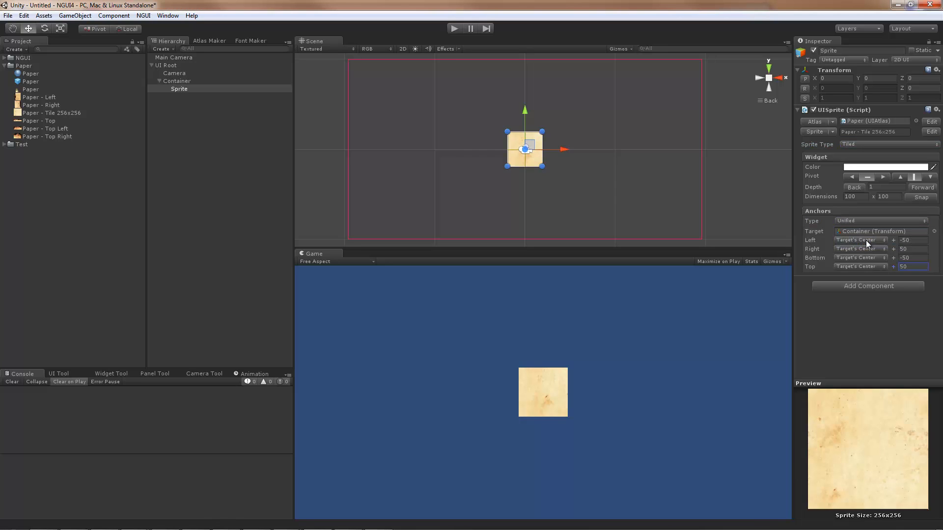
{"action": "left_click", "coordinate": [881, 221]}
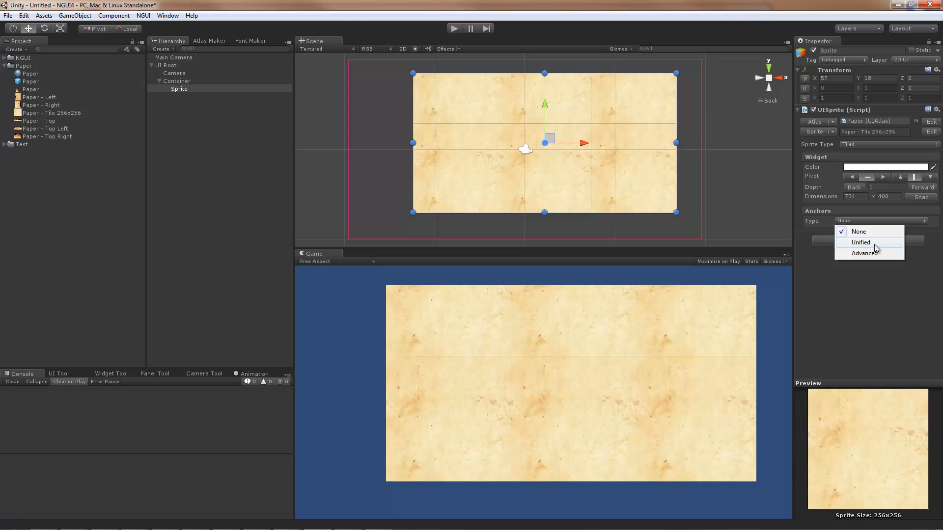
{"action": "left_click", "coordinate": [860, 242]}
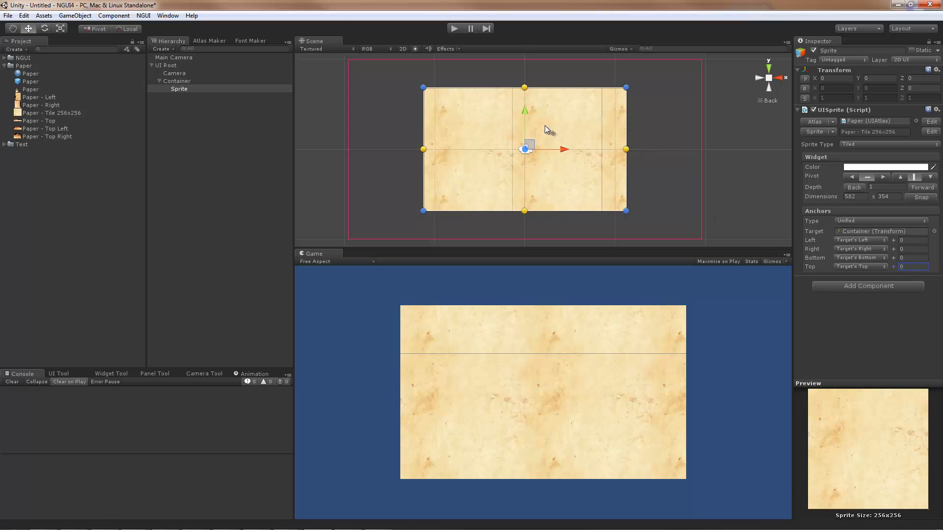
{"action": "mouse_move", "coordinate": [623, 63]}
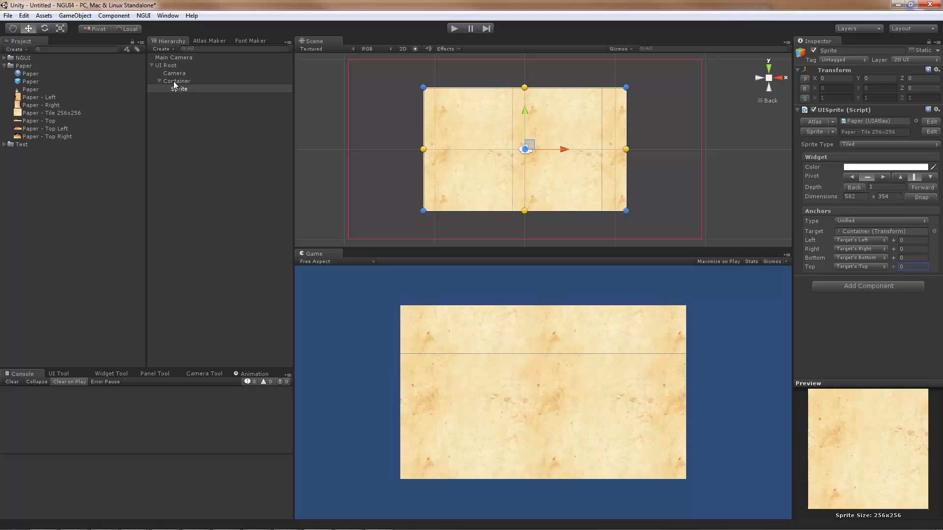
{"action": "left_click", "coordinate": [179, 89]}
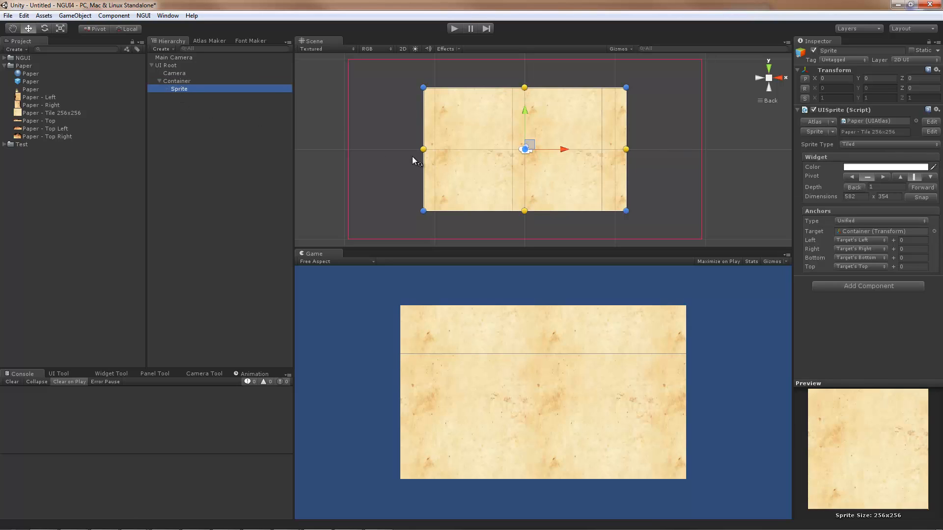
{"action": "mouse_move", "coordinate": [548, 245]}
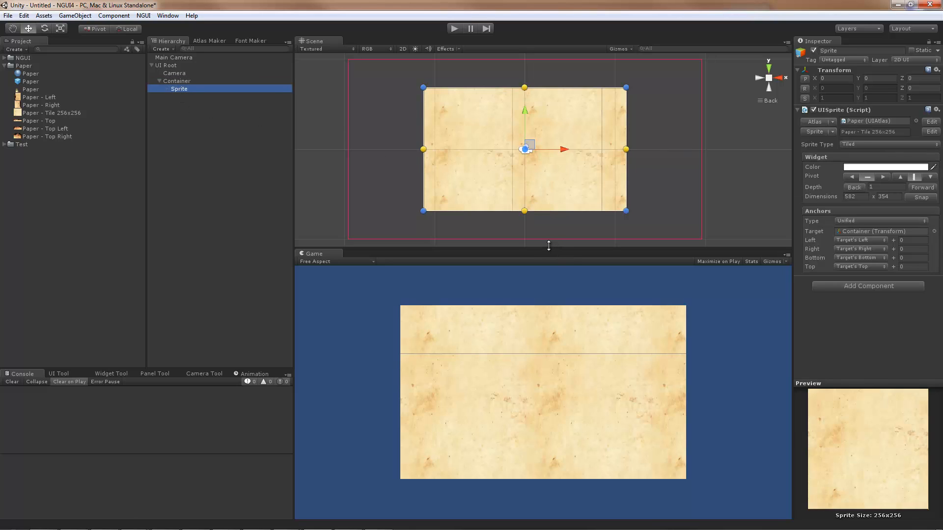
{"action": "mouse_move", "coordinate": [475, 282]}
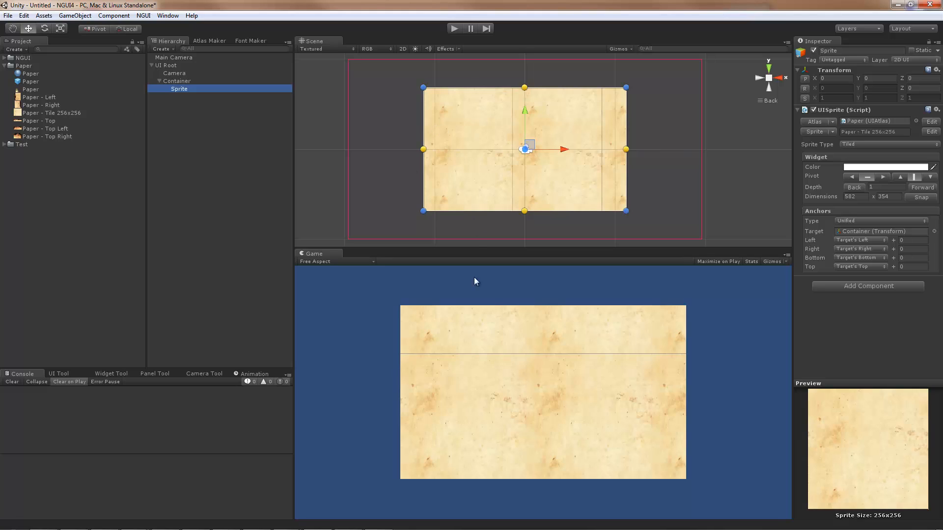
{"action": "mouse_move", "coordinate": [929, 157]}
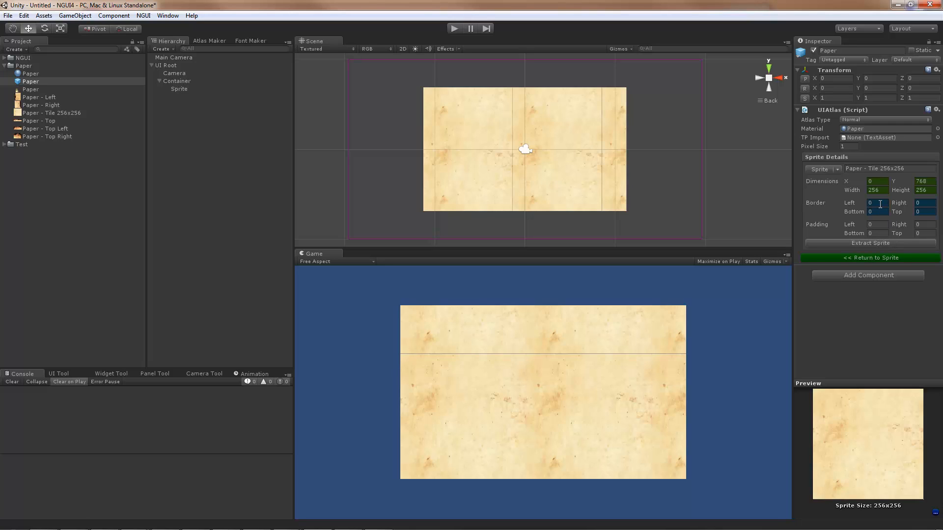
- Give the Paper - Tile 256x256 atlas sprite a 1-pixel border on all sides and return to the sprite
{"action": "left_click", "coordinate": [875, 202]}
{"action": "type", "text": "1"}
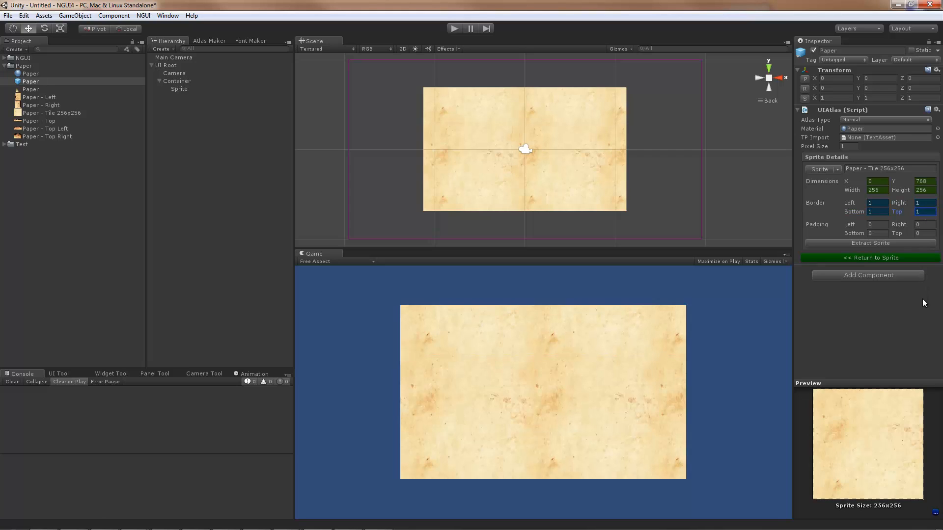
{"action": "left_click", "coordinate": [178, 89]}
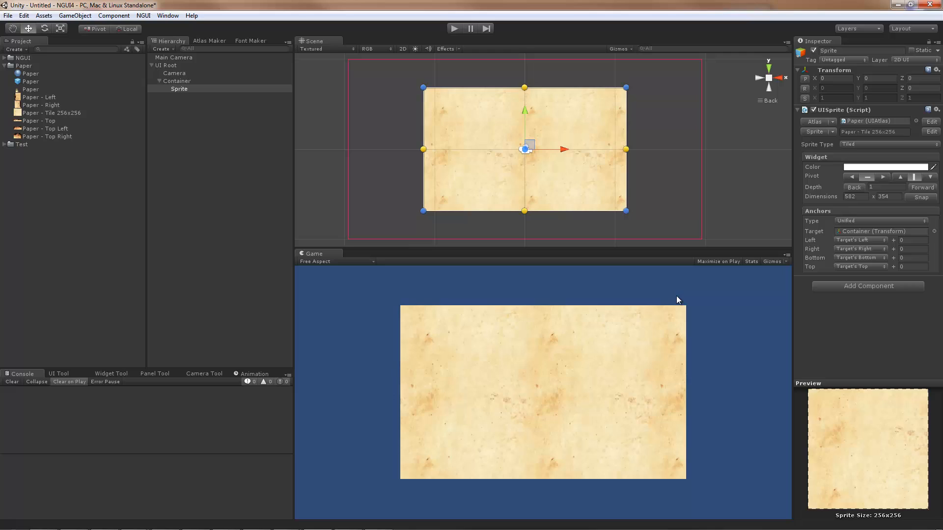
{"action": "mouse_move", "coordinate": [650, 227]}
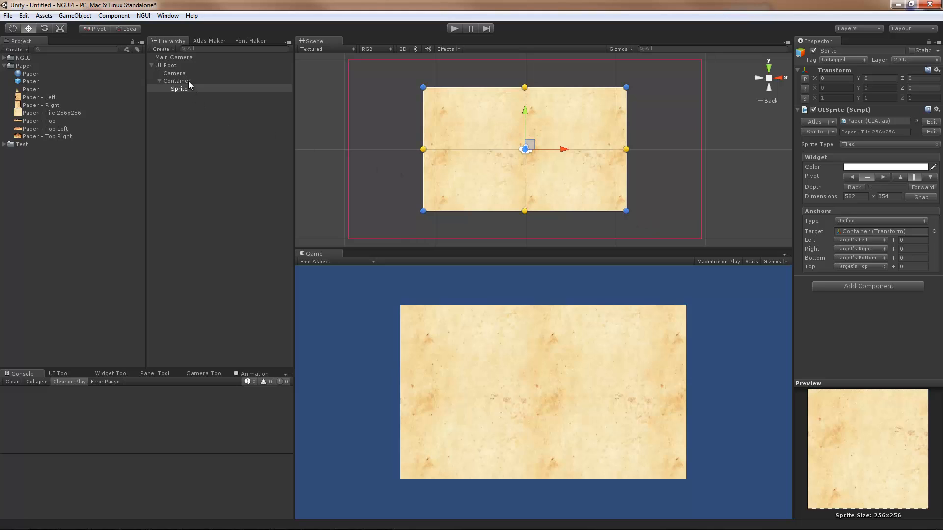
- Add a Paper - Left sprite under Container, place it on the paper's left border and make it Tiled
{"action": "left_click", "coordinate": [177, 82]}
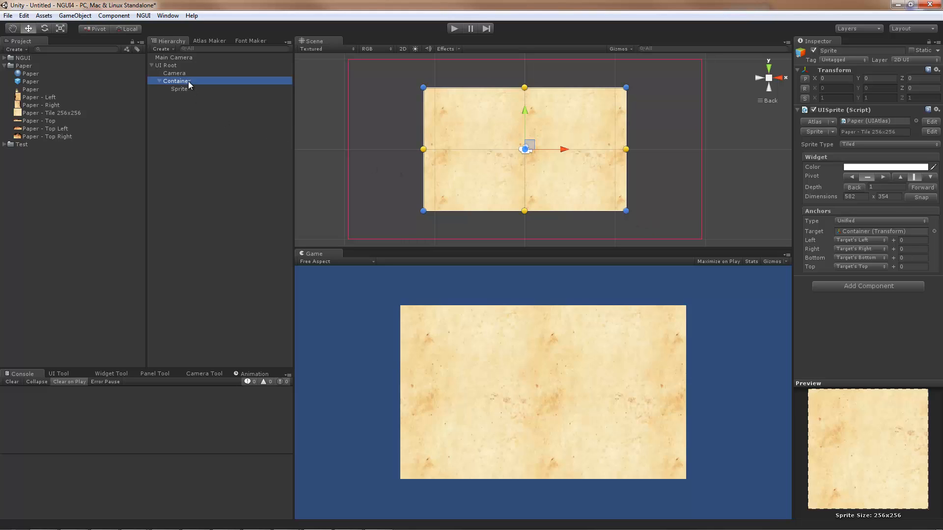
{"action": "left_click", "coordinate": [179, 88]}
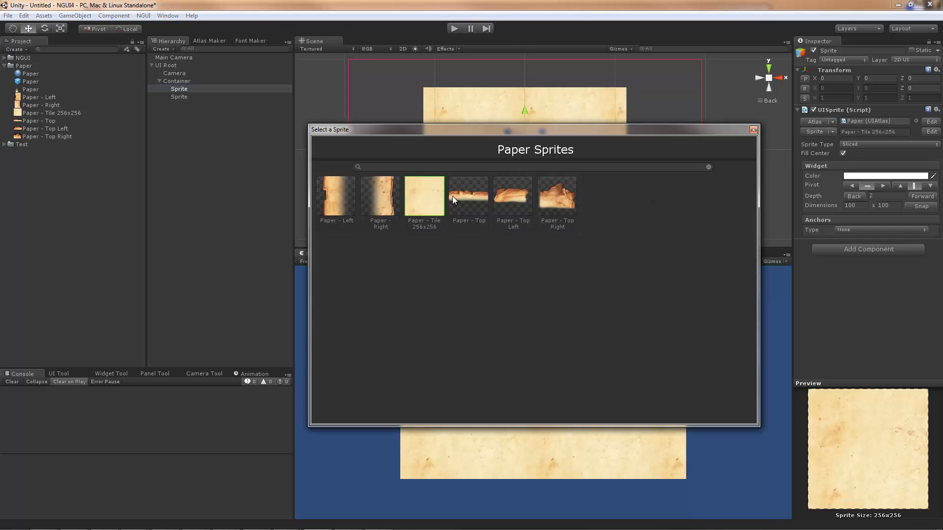
{"action": "left_click", "coordinate": [336, 197]}
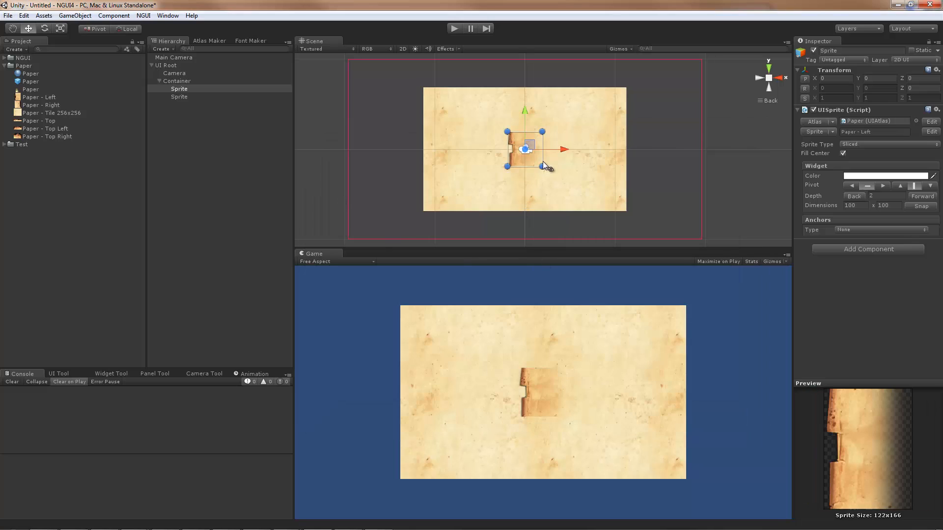
{"action": "left_click_drag", "start_coordinate": [527, 149], "coordinate": [428, 119]}
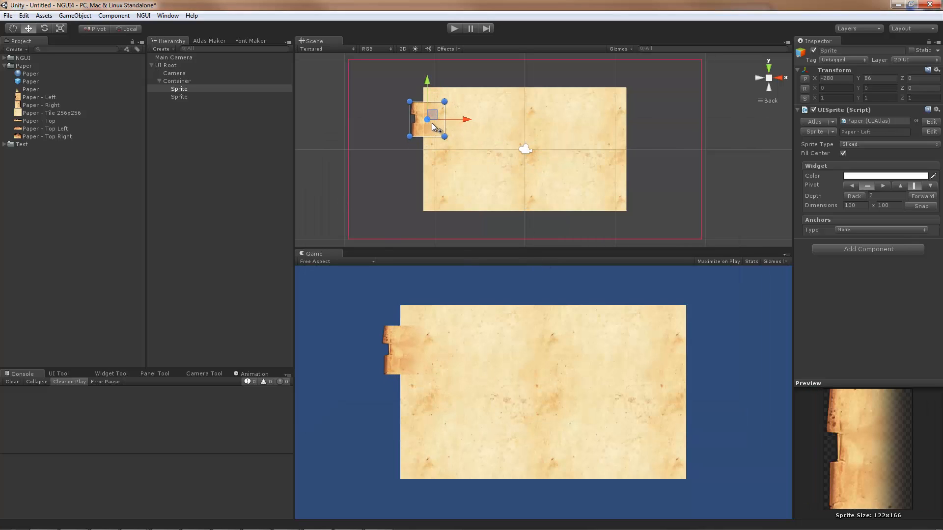
{"action": "left_click_drag", "start_coordinate": [430, 120], "coordinate": [437, 113]}
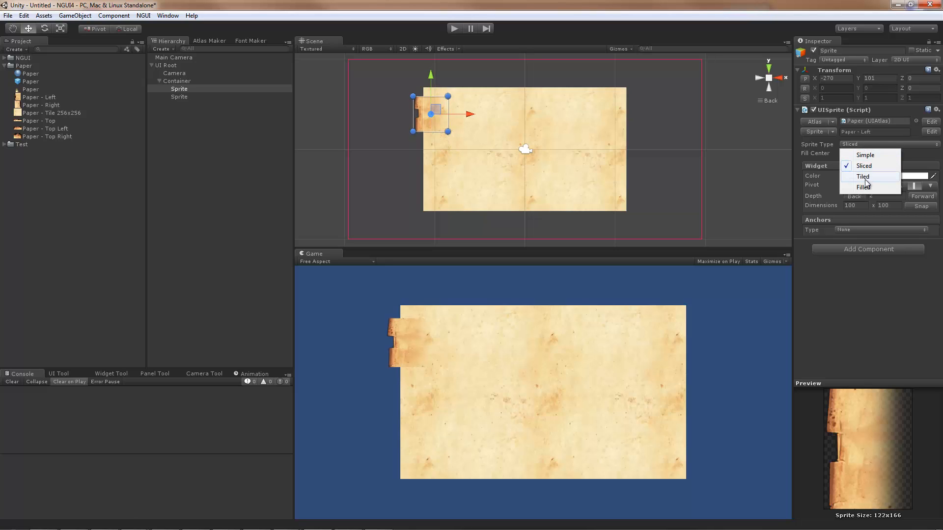
{"action": "left_click", "coordinate": [863, 175]}
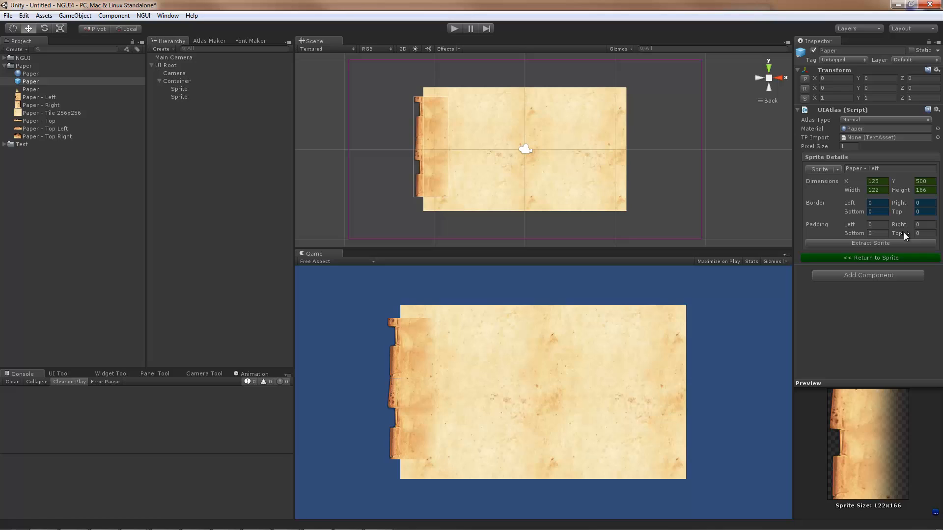
- Give the Paper - Left atlas sprite a 1-pixel border and anchor it Unified to Container
{"action": "left_click", "coordinate": [877, 203]}
{"action": "type", "text": "1"}
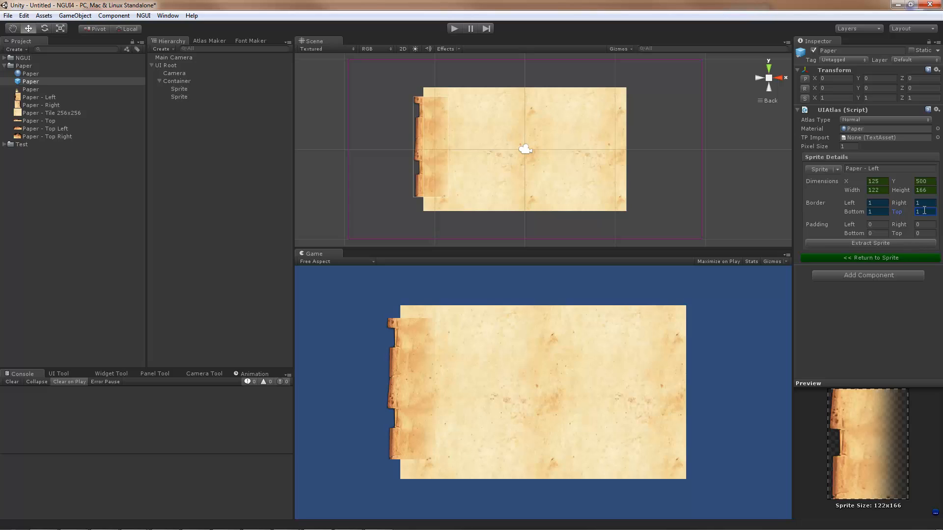
{"action": "left_click", "coordinate": [179, 89]}
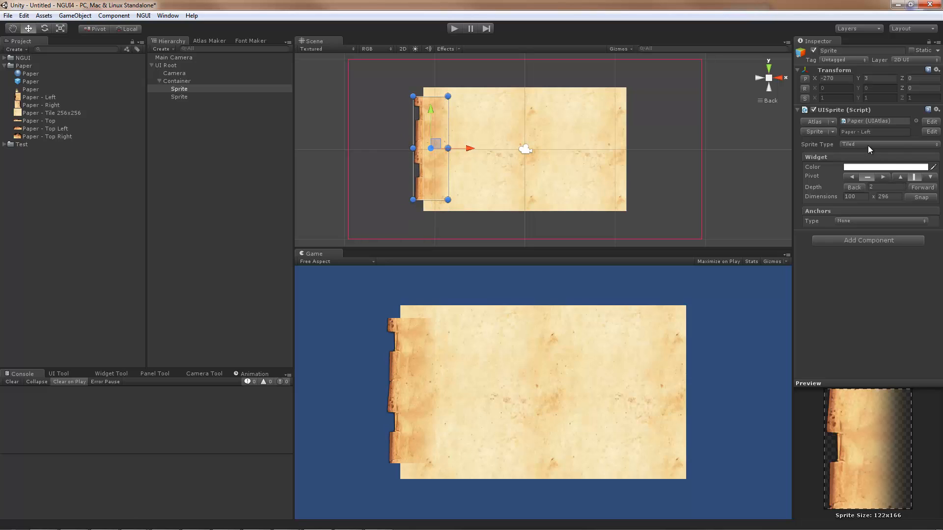
{"action": "left_click", "coordinate": [882, 221]}
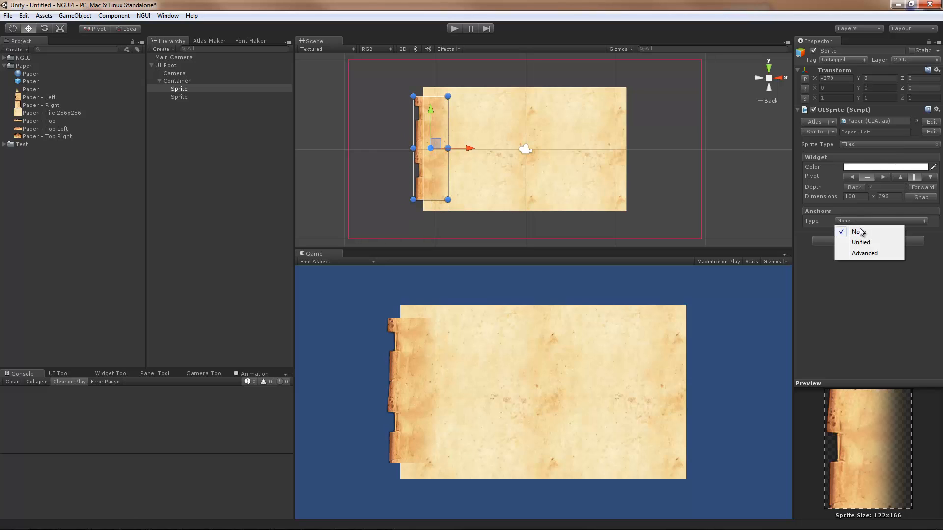
{"action": "left_click", "coordinate": [861, 243]}
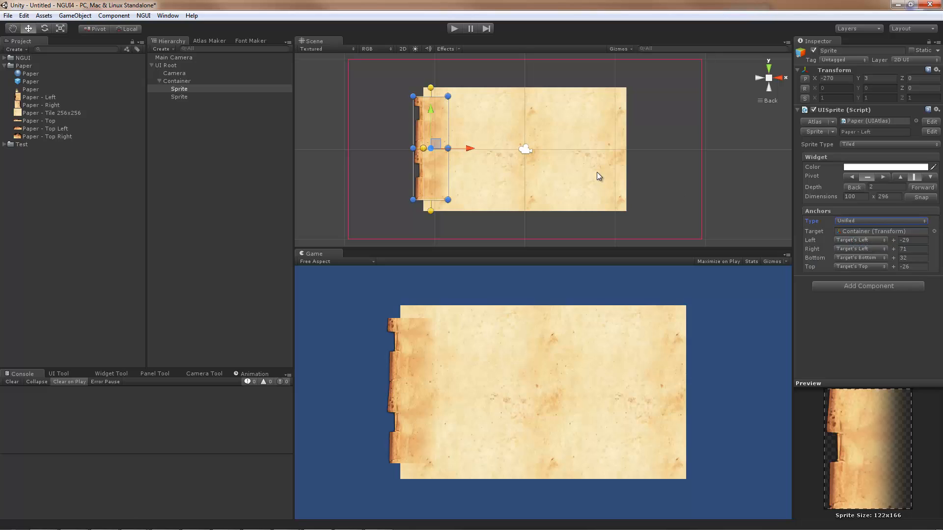
{"action": "mouse_move", "coordinate": [453, 241]}
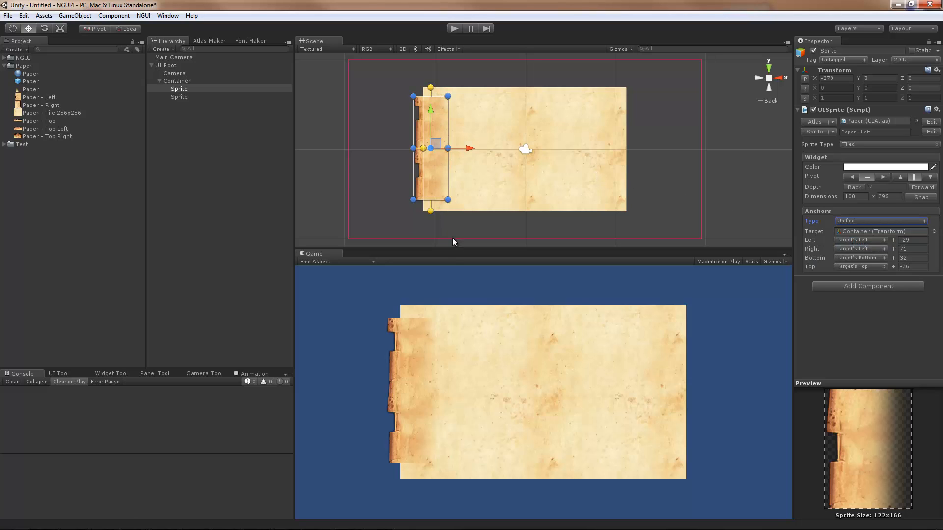
{"action": "mouse_move", "coordinate": [566, 131]}
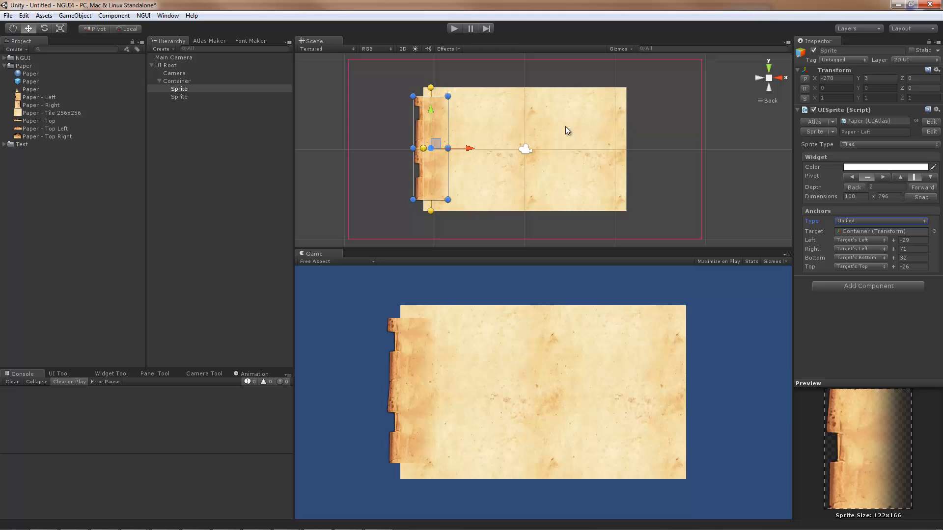
- Shrink and restore the Container's height to confirm the left edge follows it
{"action": "left_click", "coordinate": [177, 80]}
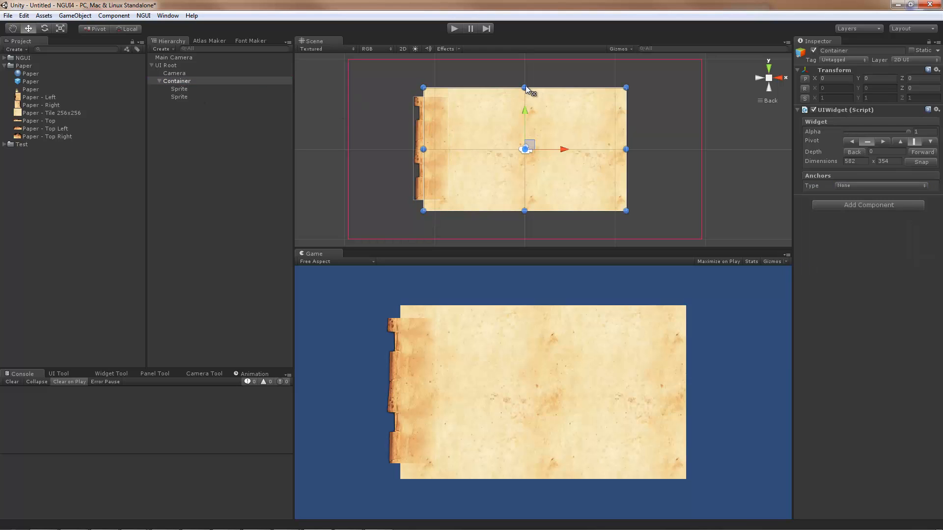
{"action": "left_click_drag", "start_coordinate": [523, 88], "coordinate": [524, 101]}
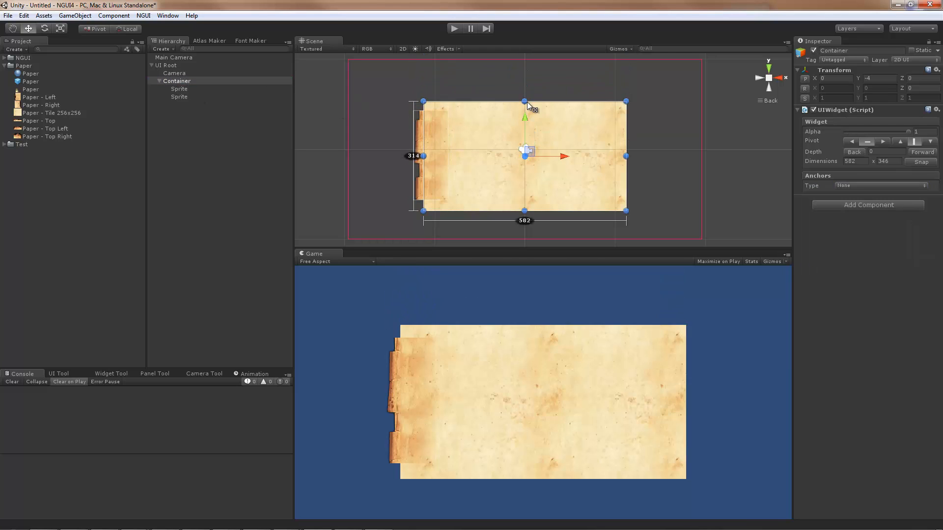
{"action": "left_click_drag", "start_coordinate": [524, 102], "coordinate": [524, 88]}
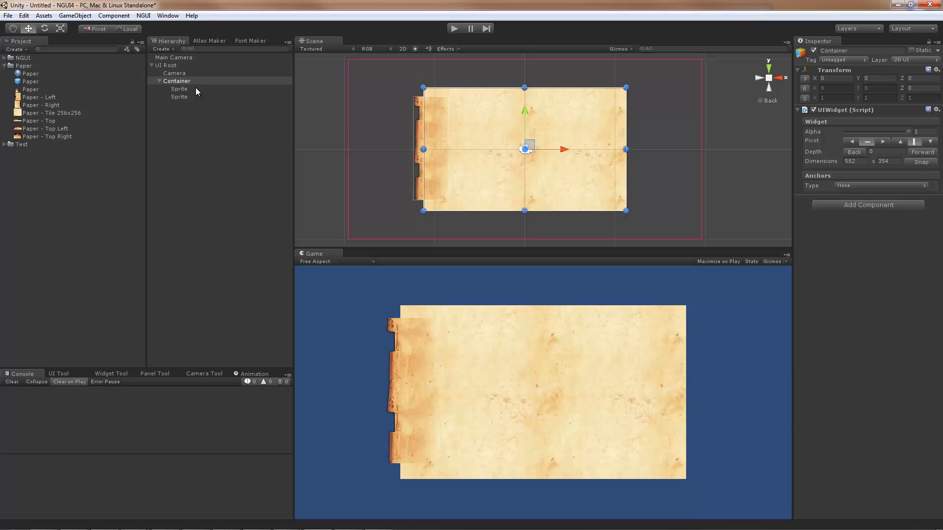
- Add a Paper - Right sprite under Container, make it Tiled and anchor it Unified to Container
{"action": "left_click", "coordinate": [179, 88]}
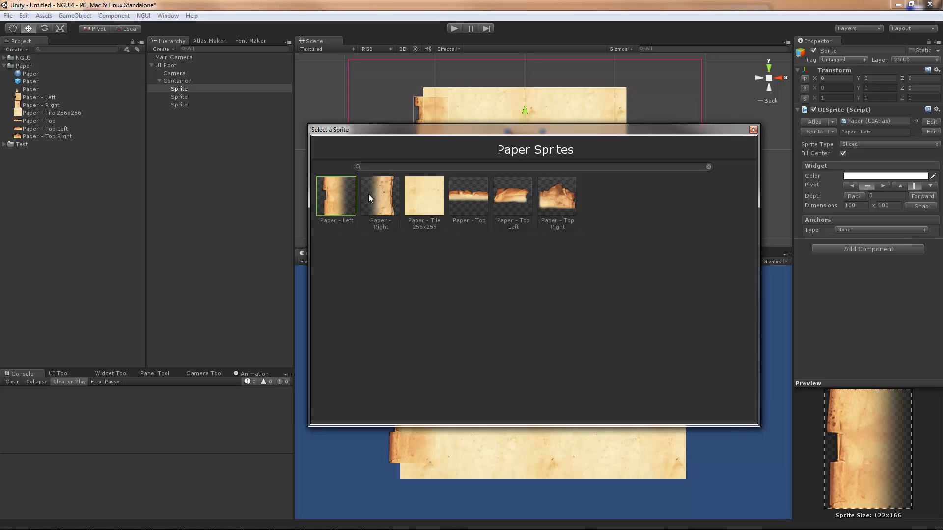
{"action": "left_click", "coordinate": [379, 195]}
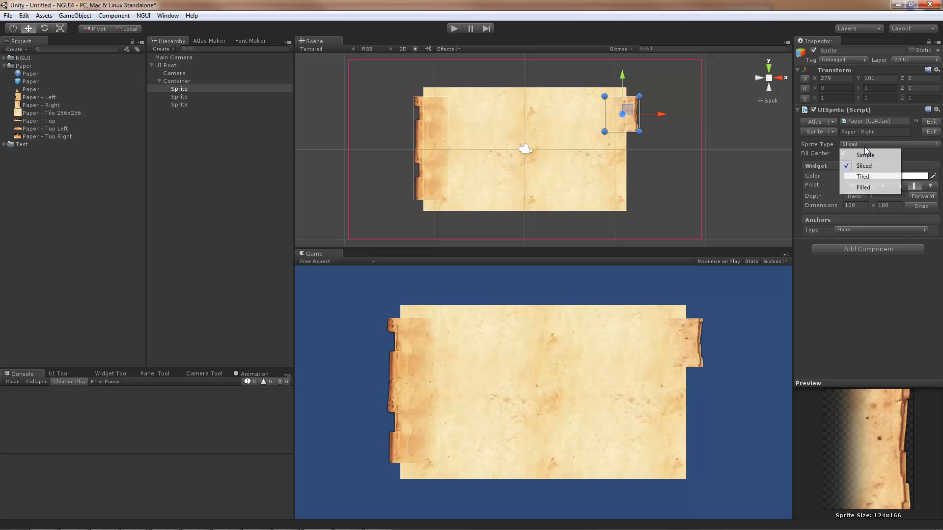
{"action": "left_click", "coordinate": [863, 176]}
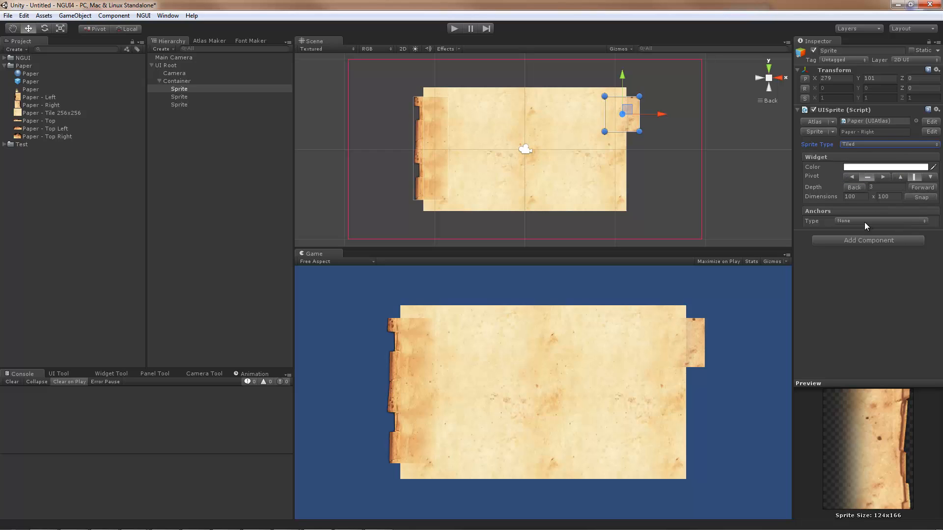
{"action": "left_click", "coordinate": [881, 221]}
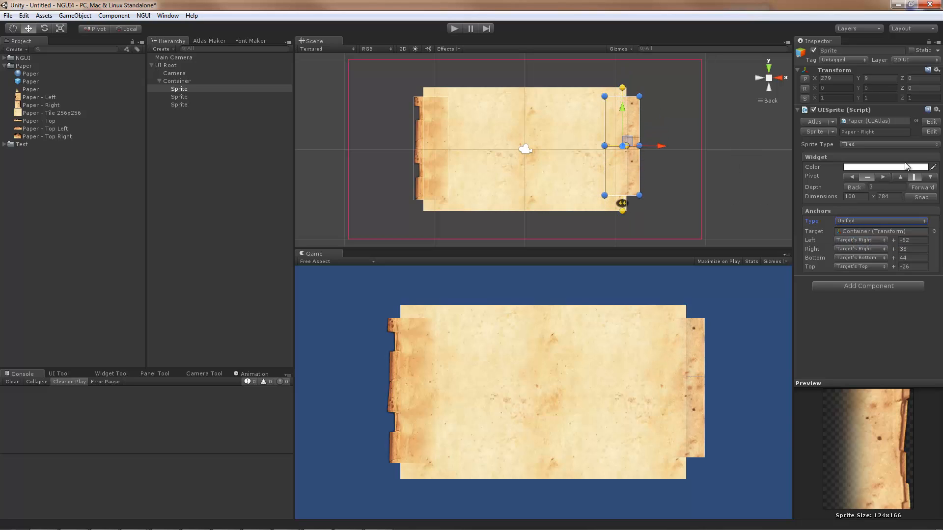
{"action": "mouse_move", "coordinate": [932, 143]}
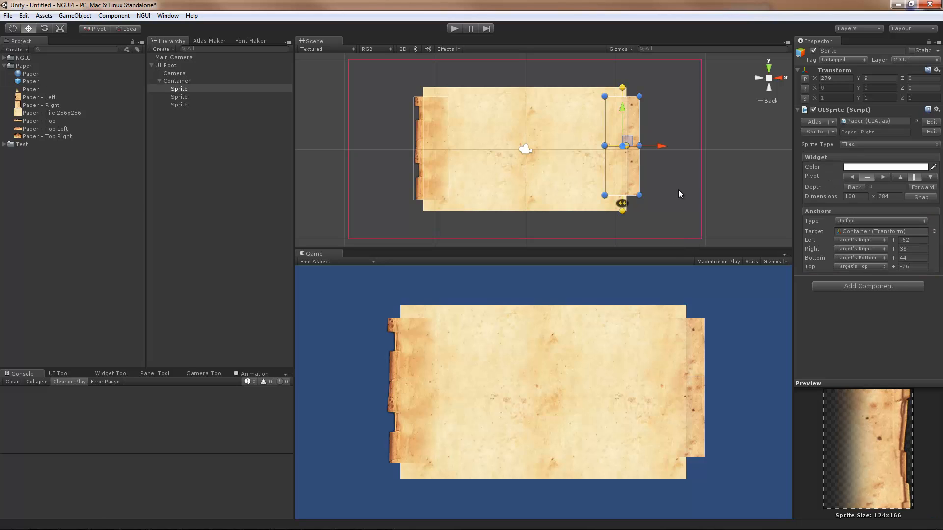
- Pull the right edge strip away from the paper and widen it to test the anchoring
{"action": "left_click_drag", "start_coordinate": [660, 145], "coordinate": [689, 153]}
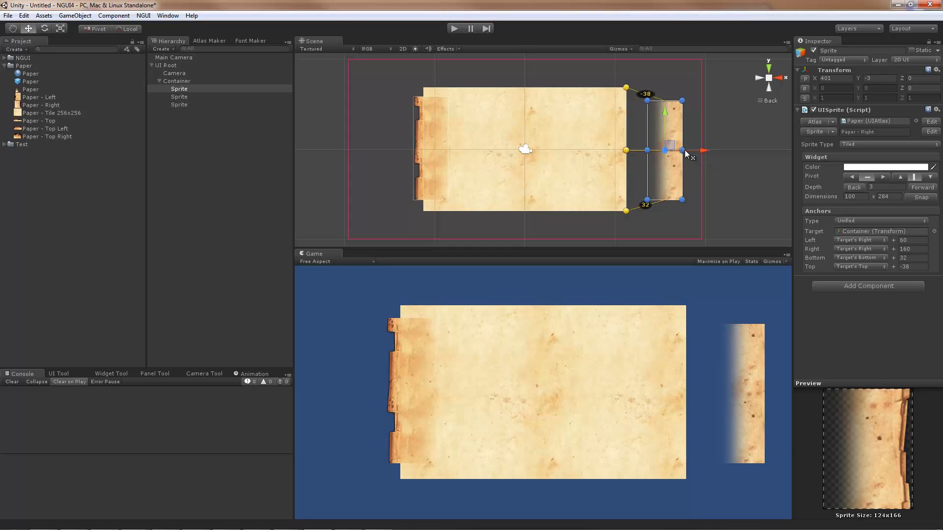
{"action": "left_click_drag", "start_coordinate": [681, 149], "coordinate": [690, 149]}
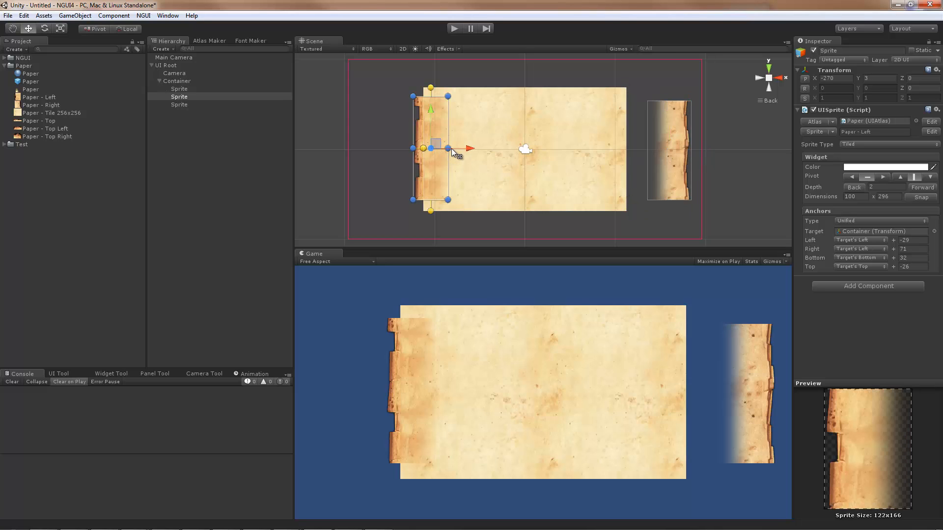
- Move the Paper - Right strip back onto the paper's right side, widened to 126, and stretch it taller
{"action": "left_click", "coordinate": [179, 89]}
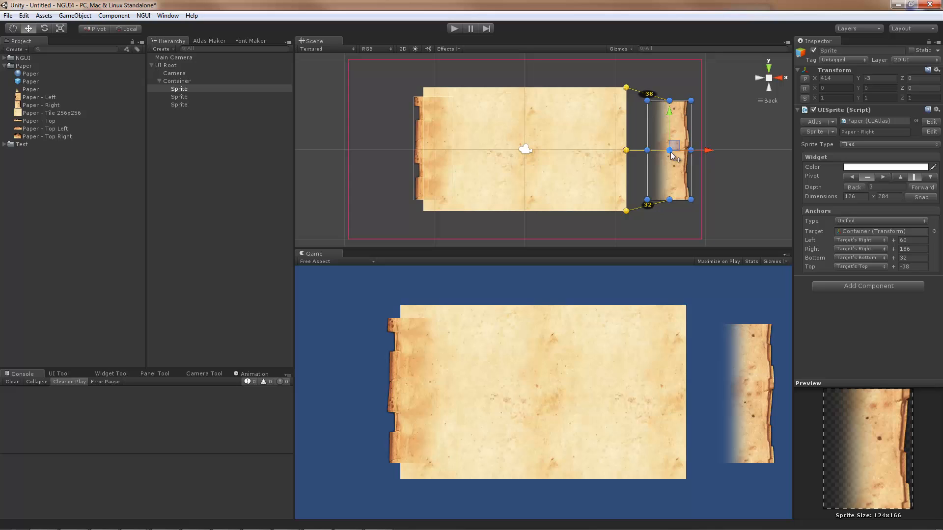
{"action": "left_click_drag", "start_coordinate": [671, 150], "coordinate": [625, 150]}
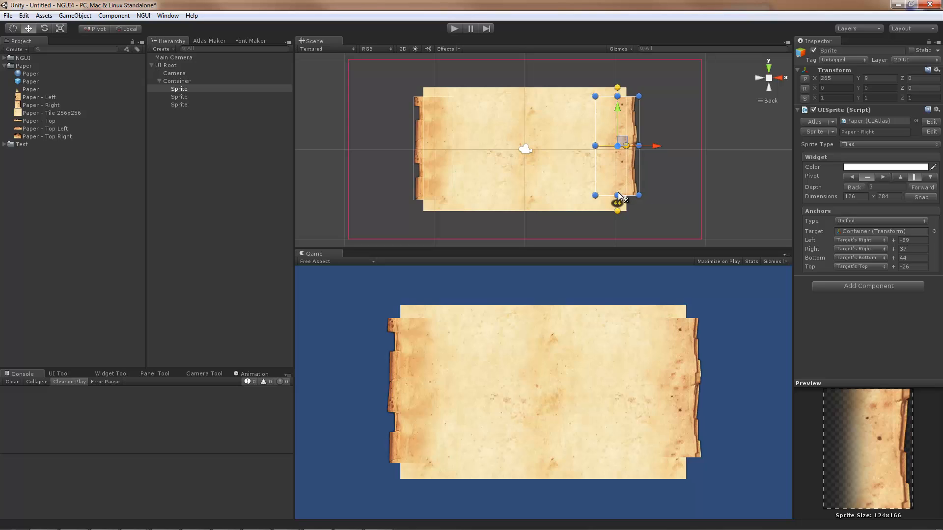
{"action": "left_click_drag", "start_coordinate": [616, 195], "coordinate": [617, 202]}
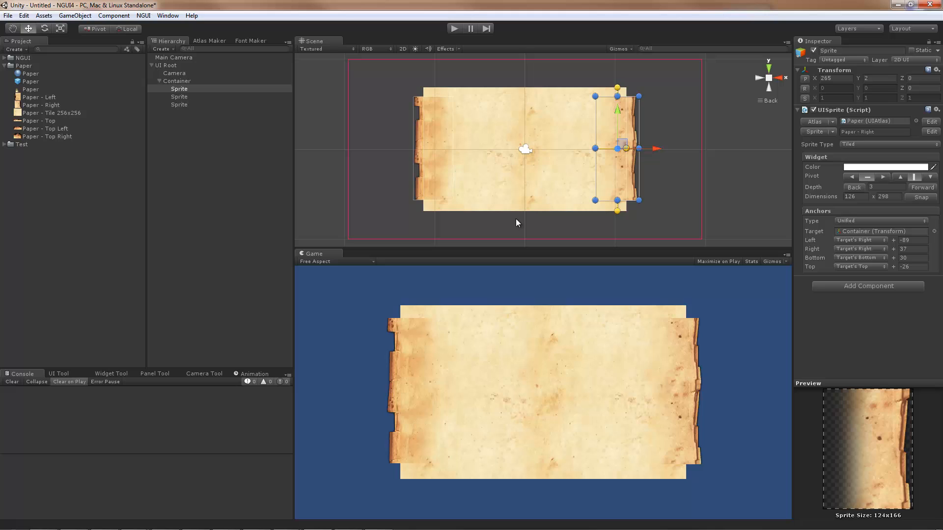
{"action": "mouse_move", "coordinate": [553, 221]}
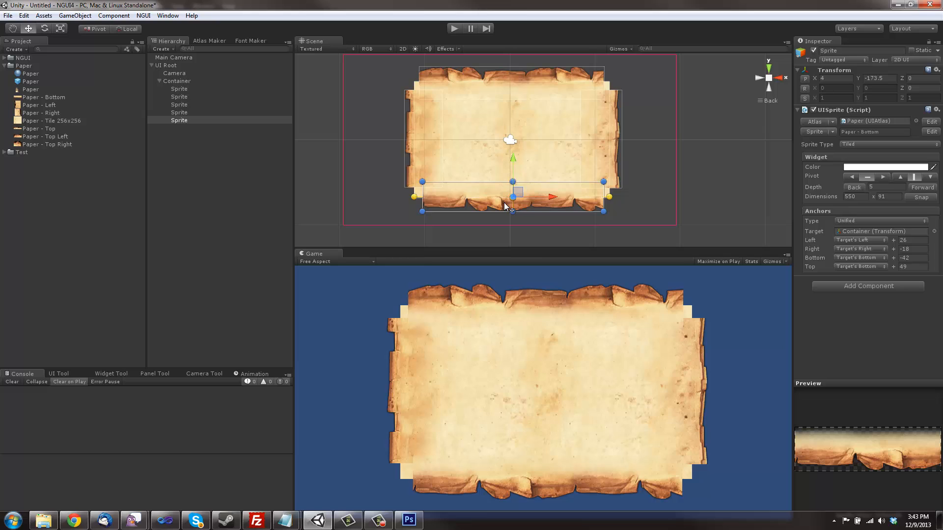
{"action": "mouse_move", "coordinate": [459, 87]}
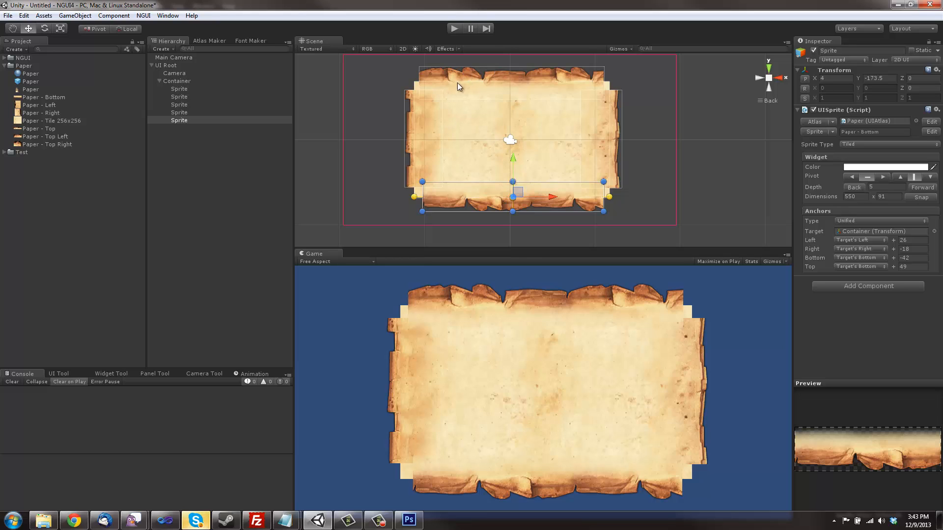
{"action": "mouse_move", "coordinate": [473, 205]}
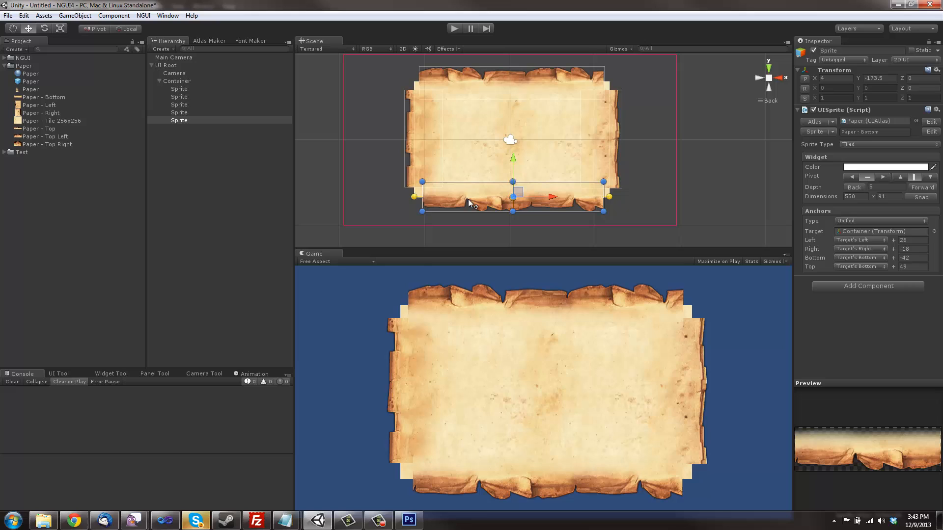
{"action": "mouse_move", "coordinate": [618, 226]}
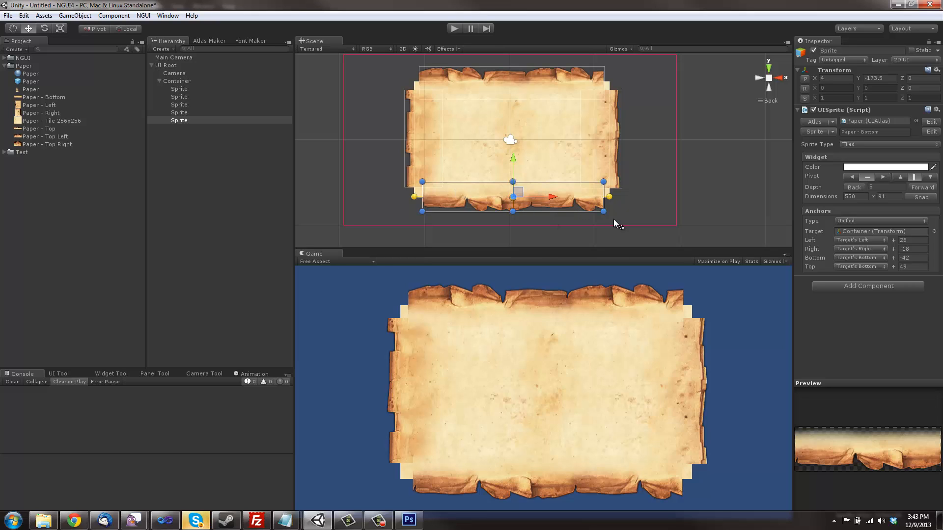
- Resize Container to 584 by 352 so the anchored centre and torn edges follow
{"action": "left_click", "coordinate": [177, 80]}
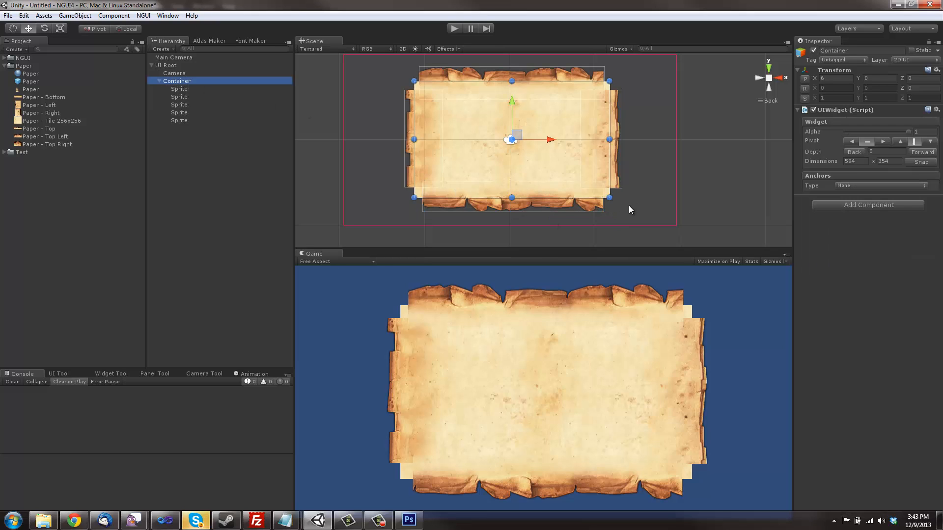
{"action": "left_click_drag", "start_coordinate": [609, 198], "coordinate": [628, 193]}
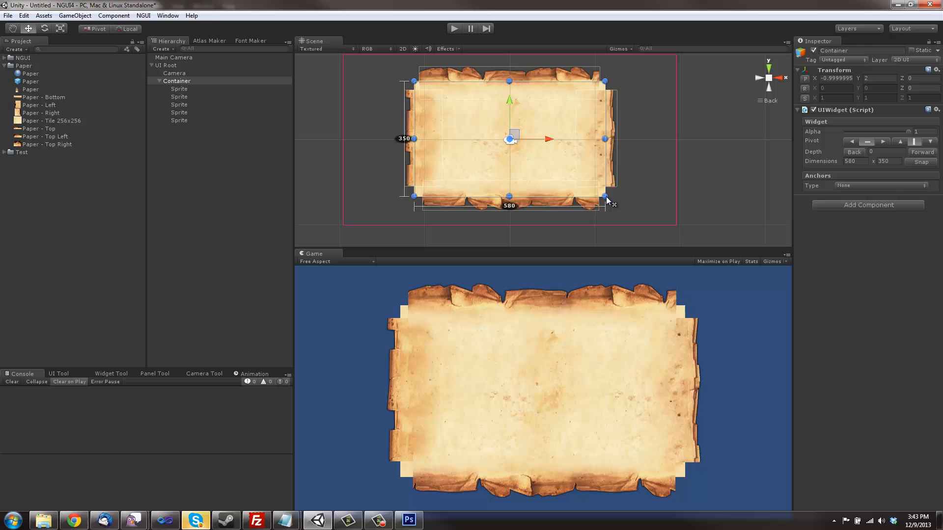
{"action": "left_click_drag", "start_coordinate": [604, 196], "coordinate": [607, 199]}
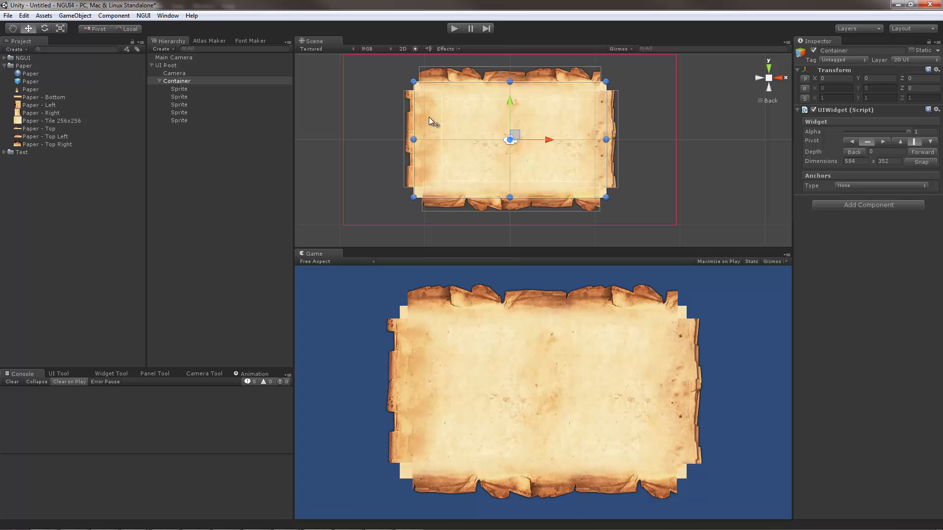
{"action": "mouse_move", "coordinate": [545, 128]}
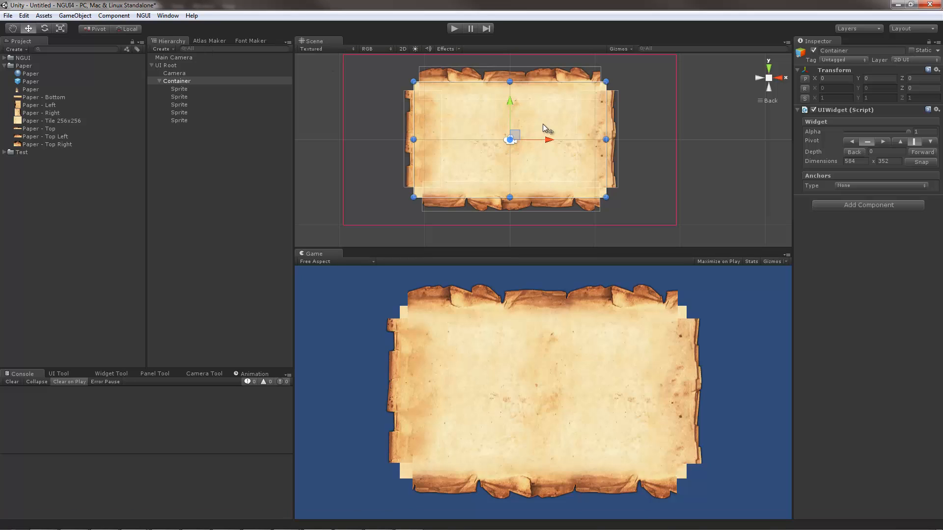
- Add a Paper - Top Right sprite at the top-right corner with Unified anchors on Container
{"action": "left_click", "coordinate": [178, 89]}
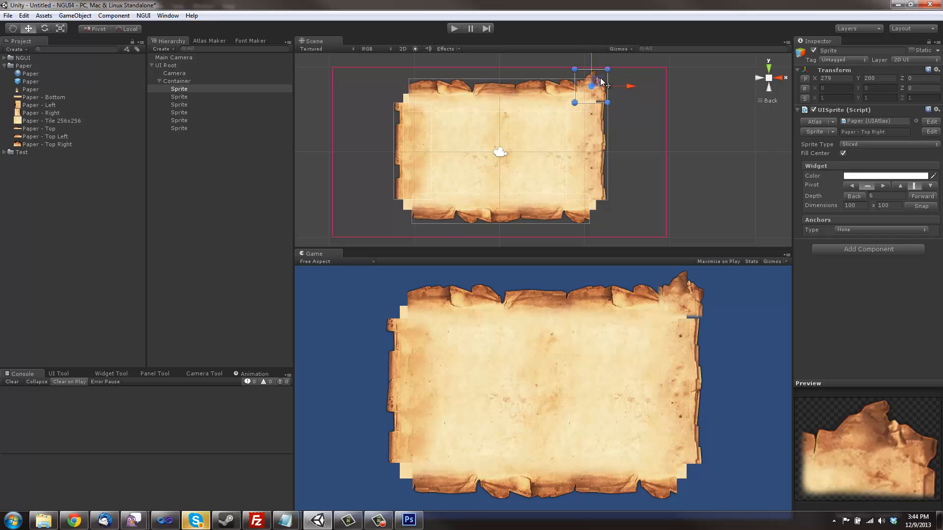
{"action": "left_click_drag", "start_coordinate": [601, 85], "coordinate": [598, 76]}
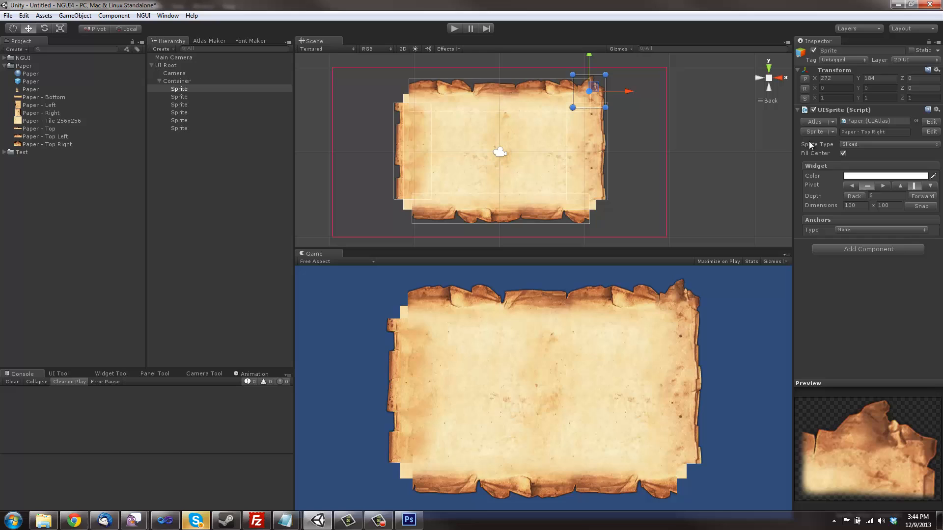
{"action": "left_click", "coordinate": [881, 230]}
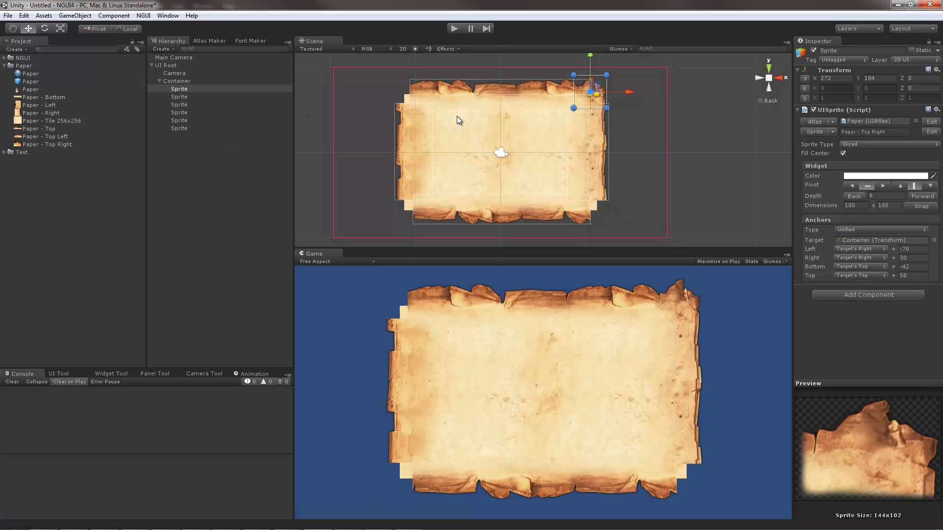
{"action": "left_click", "coordinate": [177, 81]}
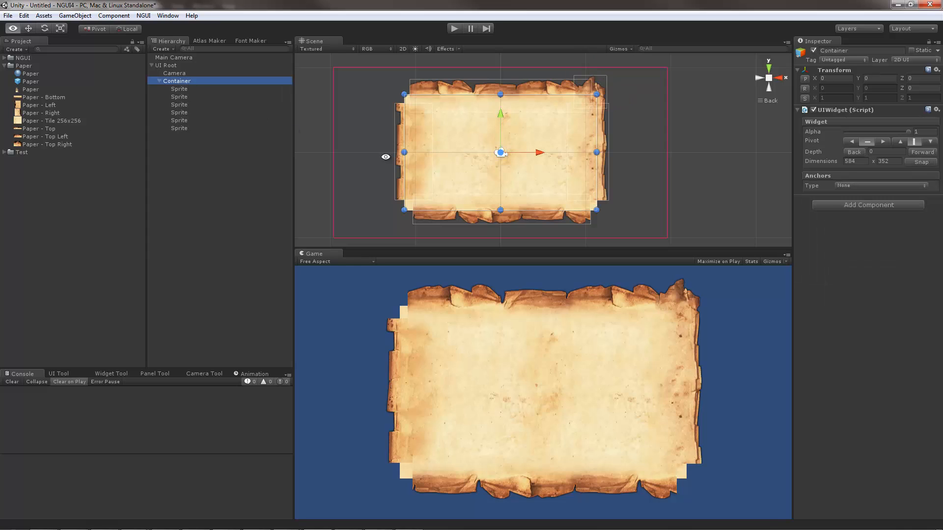
- Add a 180°-rotated Paper - Top Right sprite capping the bottom-left corner, anchored to Container
{"action": "left_click", "coordinate": [178, 88]}
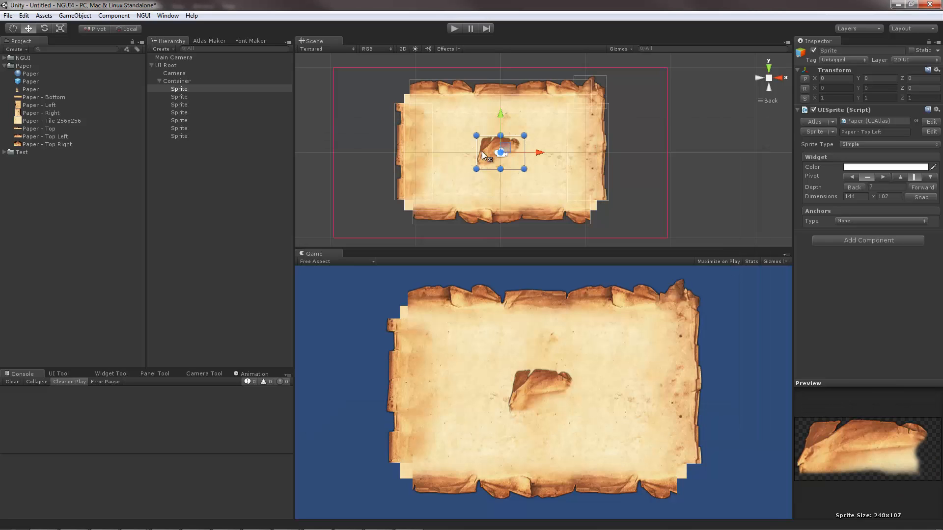
{"action": "mouse_move", "coordinate": [529, 150]}
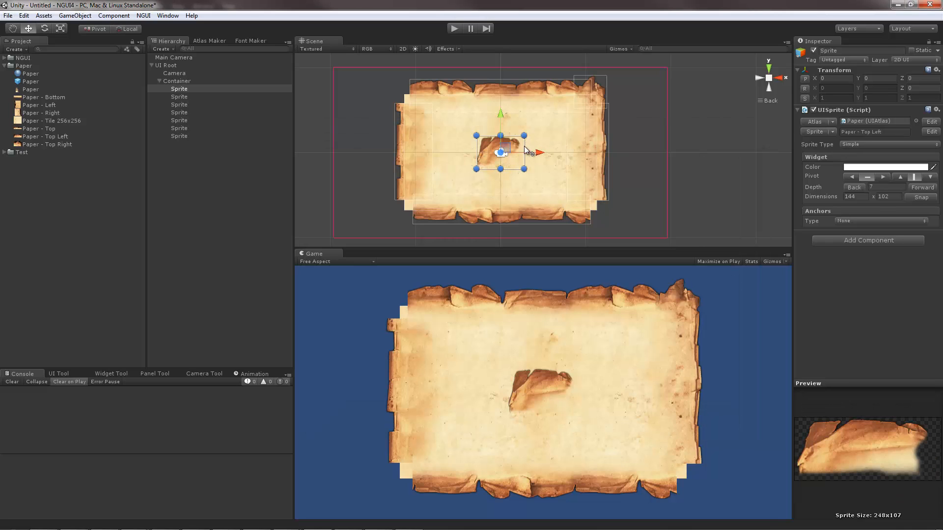
{"action": "left_click_drag", "start_coordinate": [501, 151], "coordinate": [444, 100]}
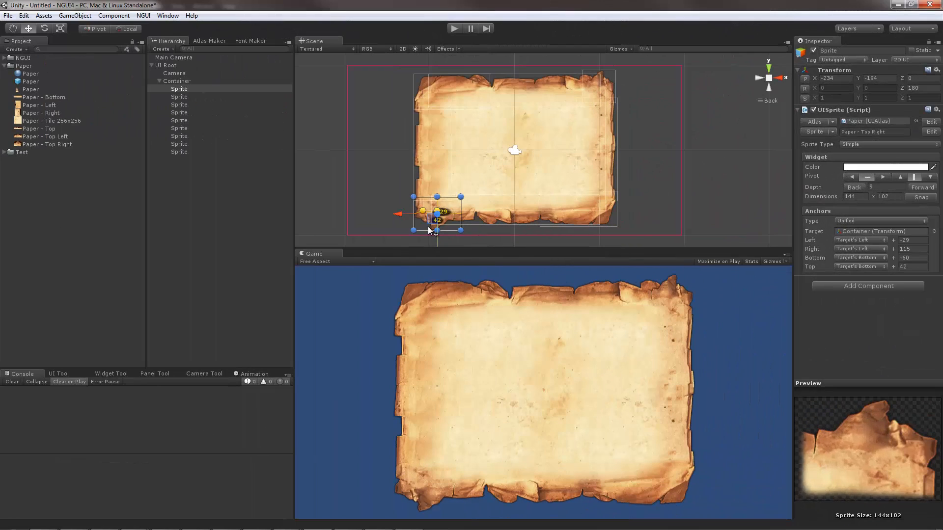
{"action": "mouse_move", "coordinate": [535, 230]}
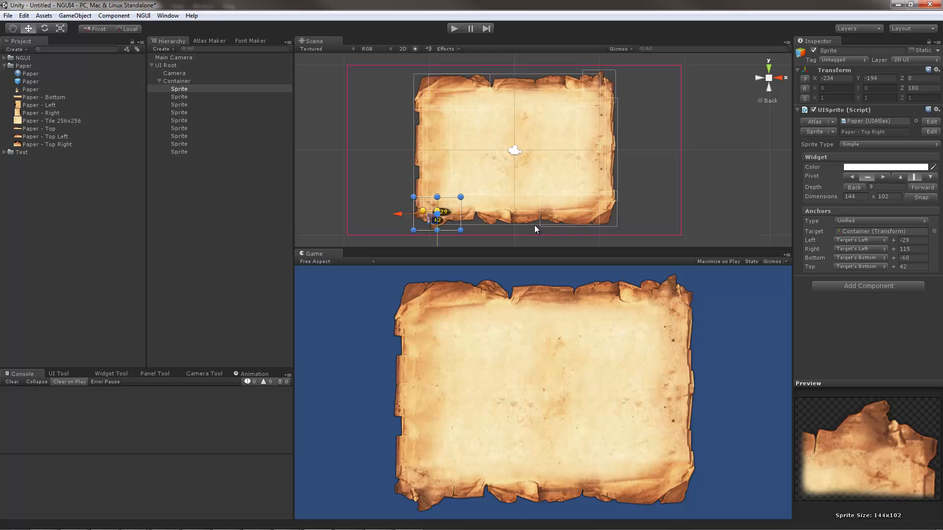
{"action": "mouse_move", "coordinate": [641, 215]}
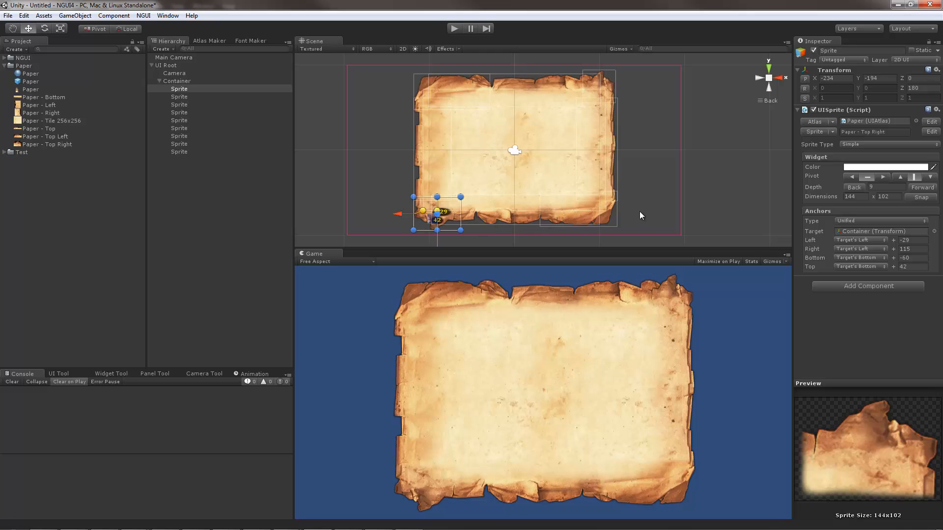
- Stretch Container to 666 by 356 with every corner and edge piece following along
{"action": "left_click", "coordinate": [177, 81]}
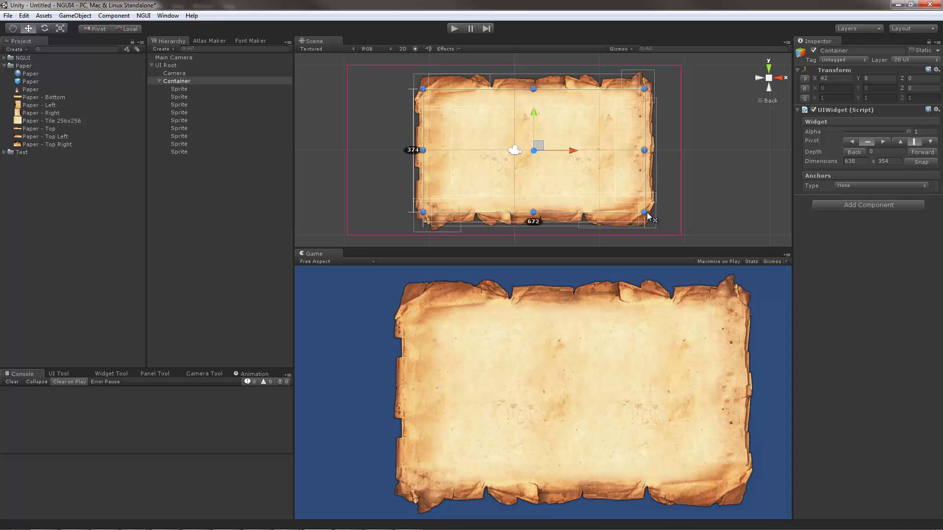
{"action": "left_click_drag", "start_coordinate": [652, 218], "coordinate": [643, 210]}
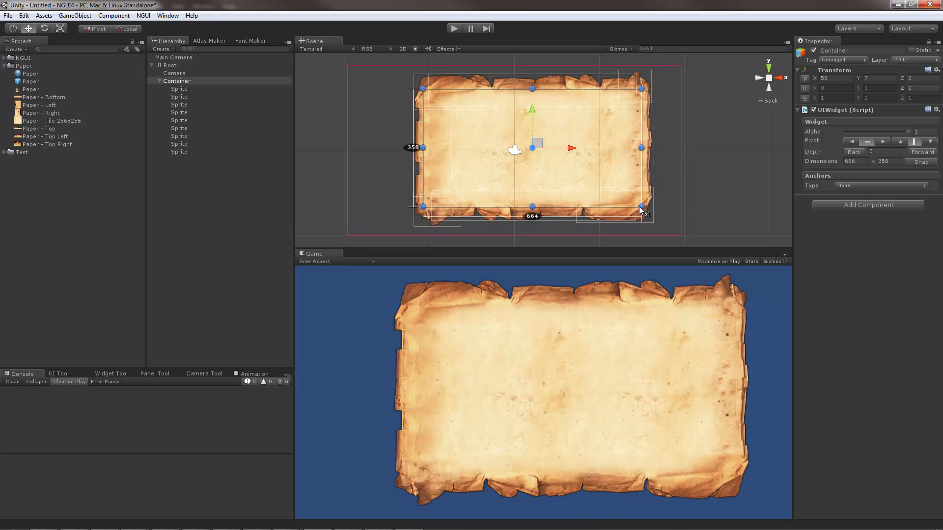